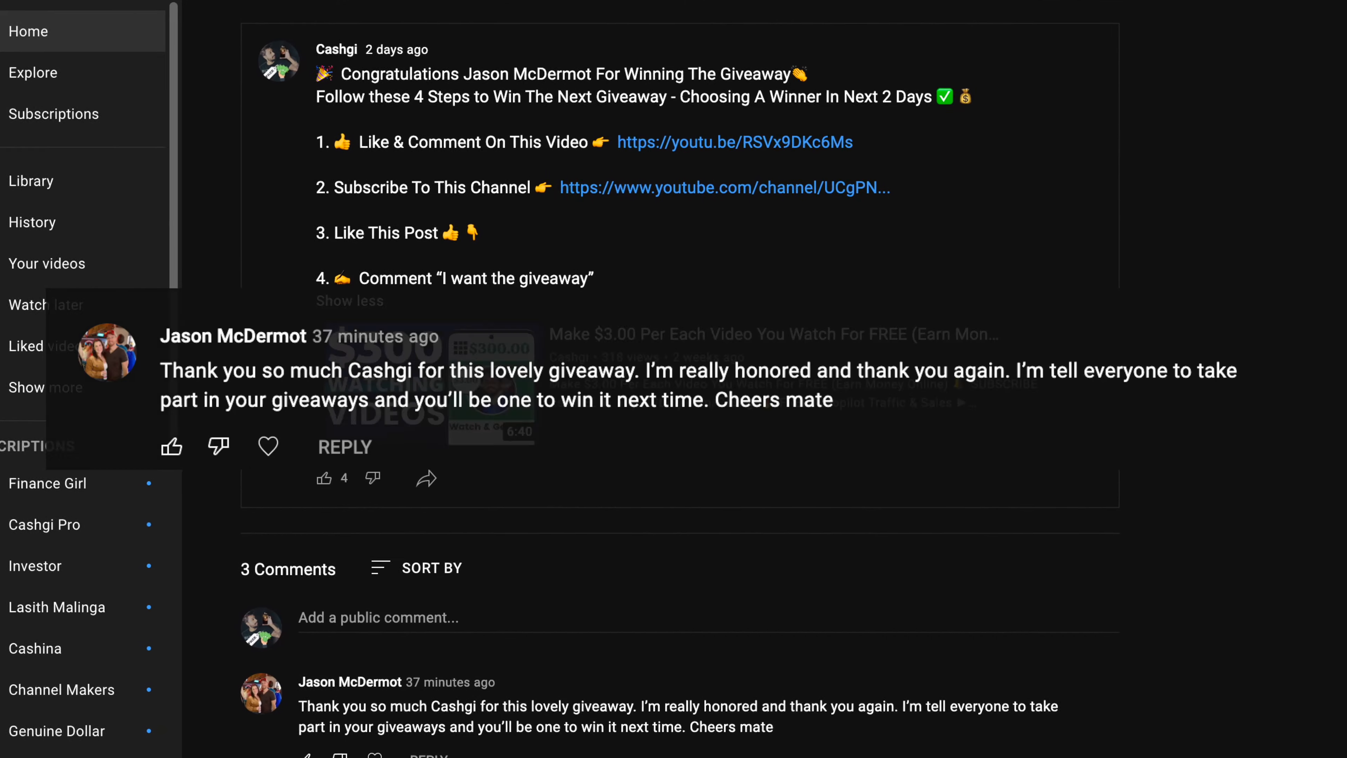
Step: Reach the 'Become a tester' sign-up page and review the note about retaking the test
{"action": "scroll", "scroll_direction": "down", "scroll_amount": 3}
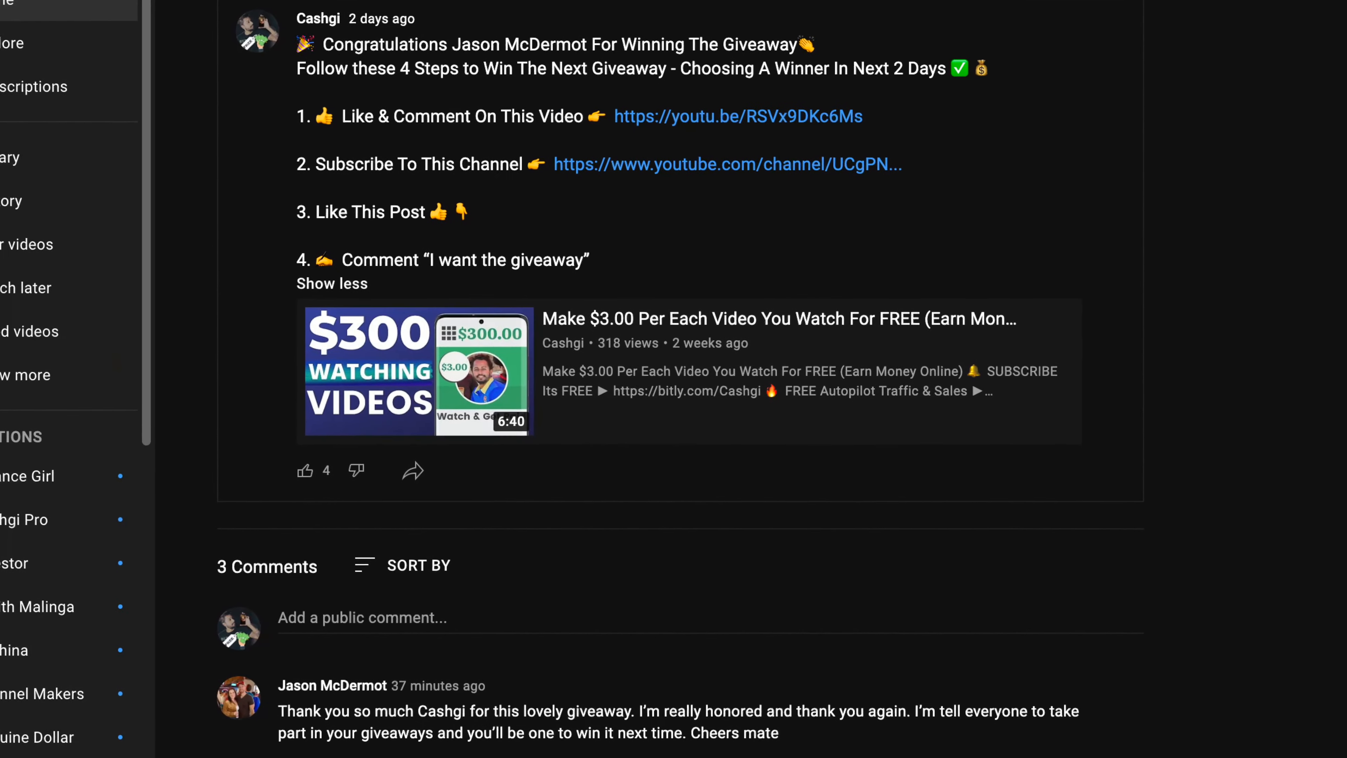
{"action": "scroll", "scroll_direction": "down", "scroll_amount": 3}
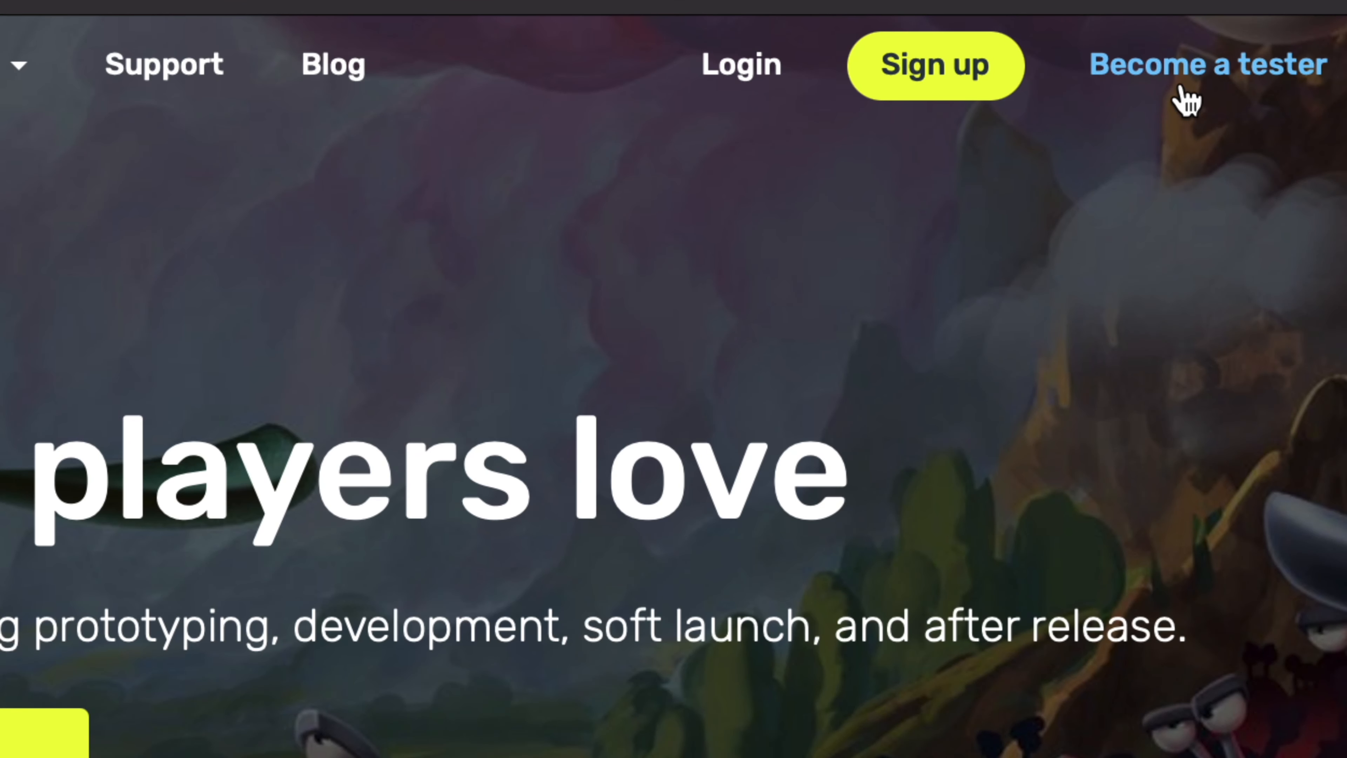
{"action": "mouse_move", "coordinate": [1215, 91]}
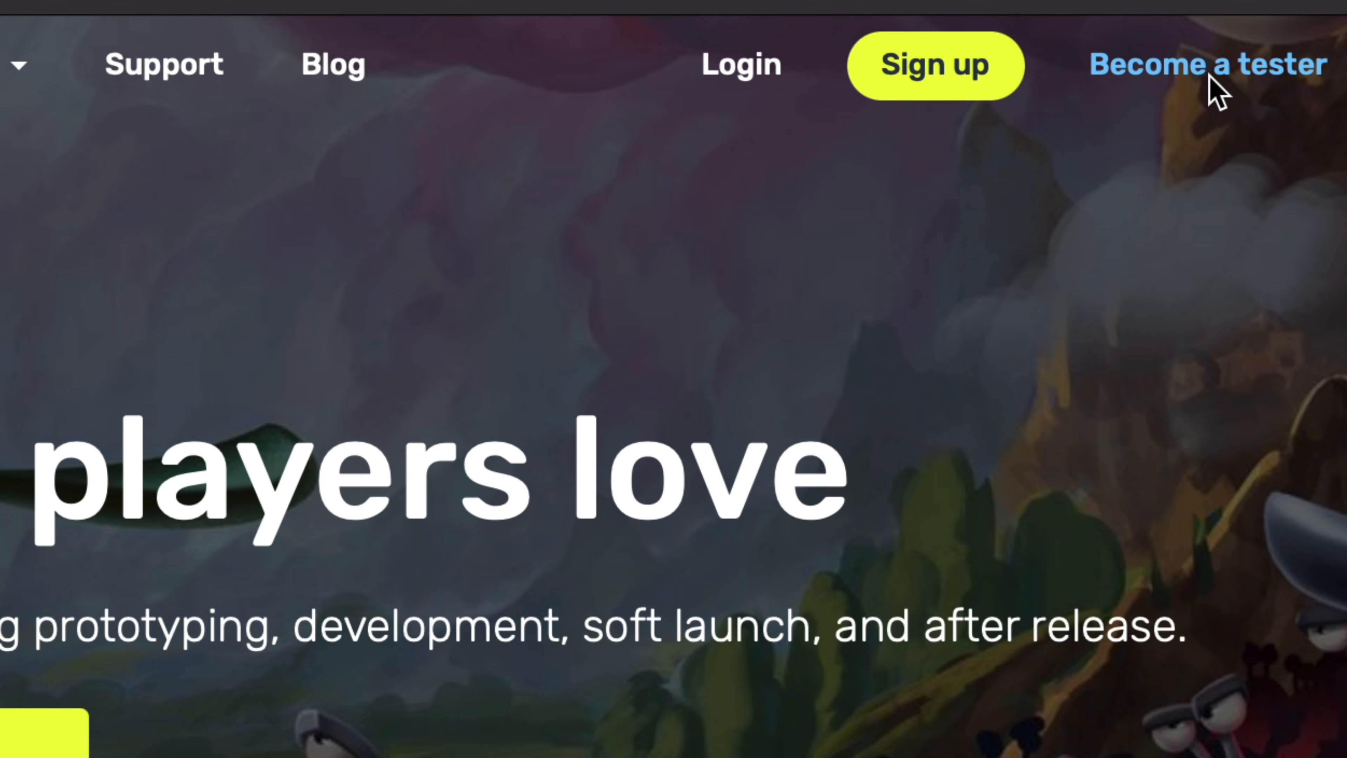
{"action": "left_click", "coordinate": [1205, 64]}
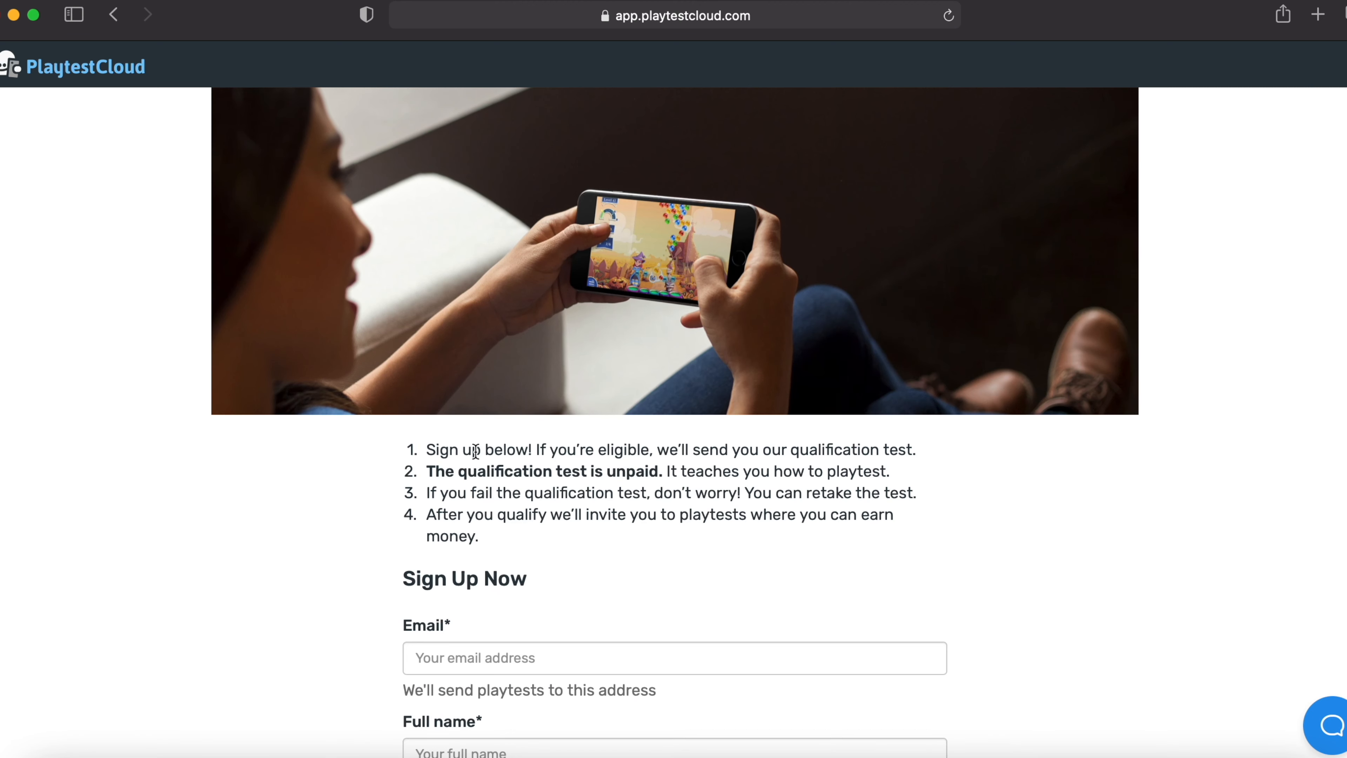
{"action": "scroll", "scroll_direction": "down", "scroll_amount": 3}
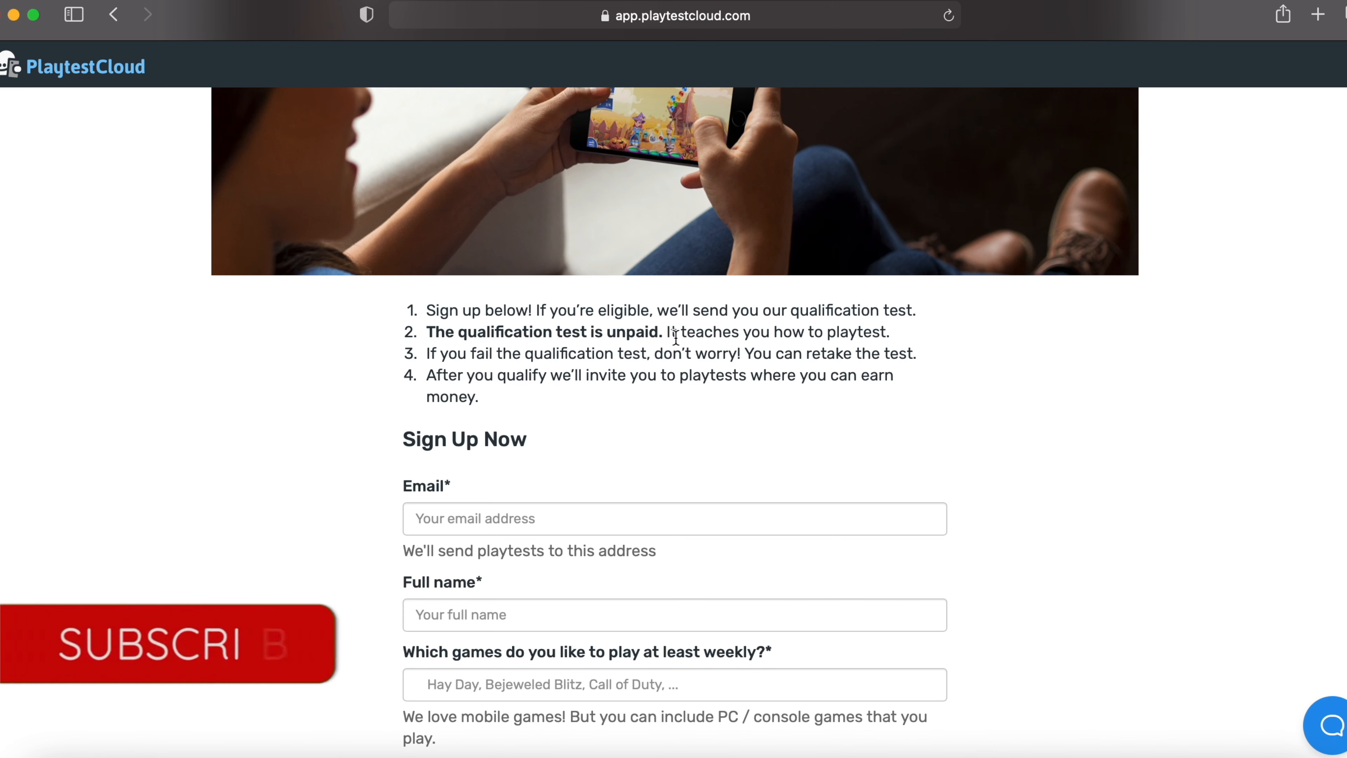
{"action": "left_click_drag", "start_coordinate": [673, 332], "coordinate": [888, 332]}
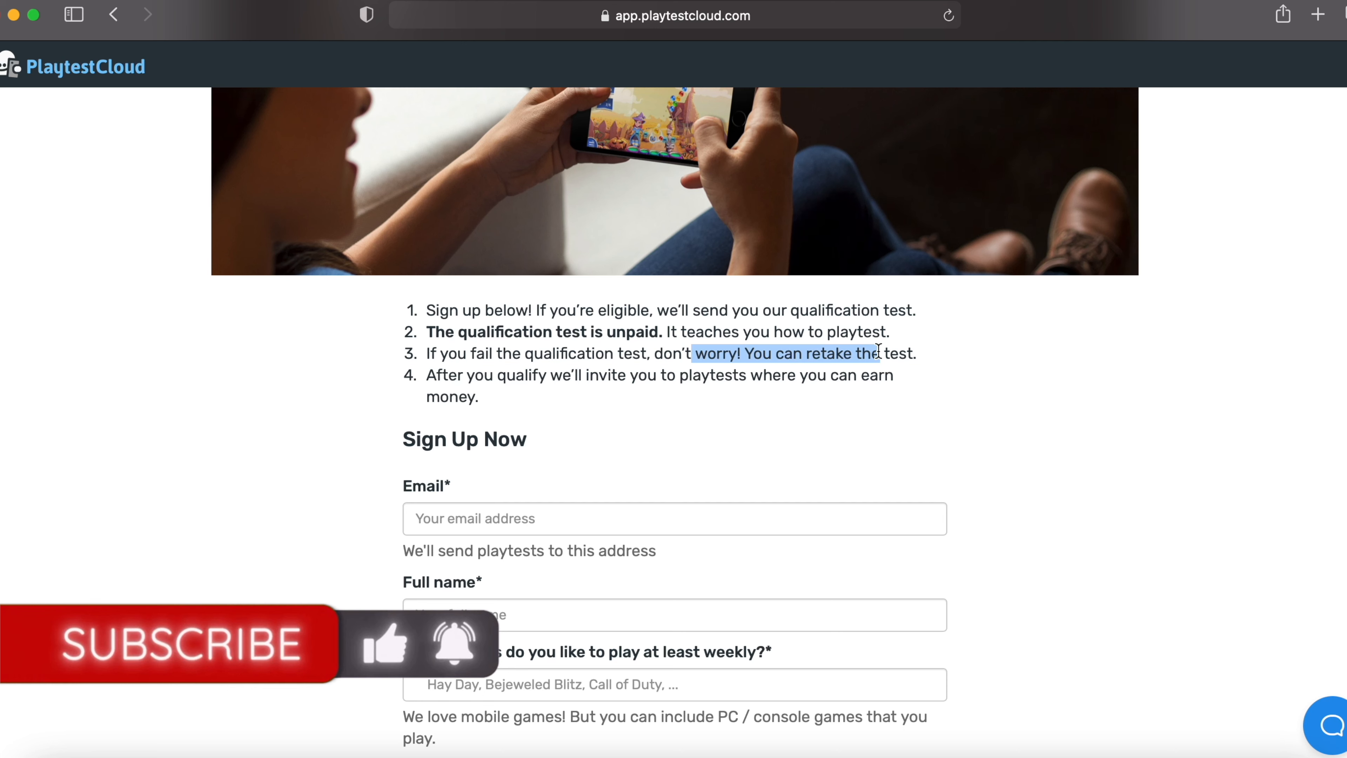
{"action": "left_click", "coordinate": [614, 410]}
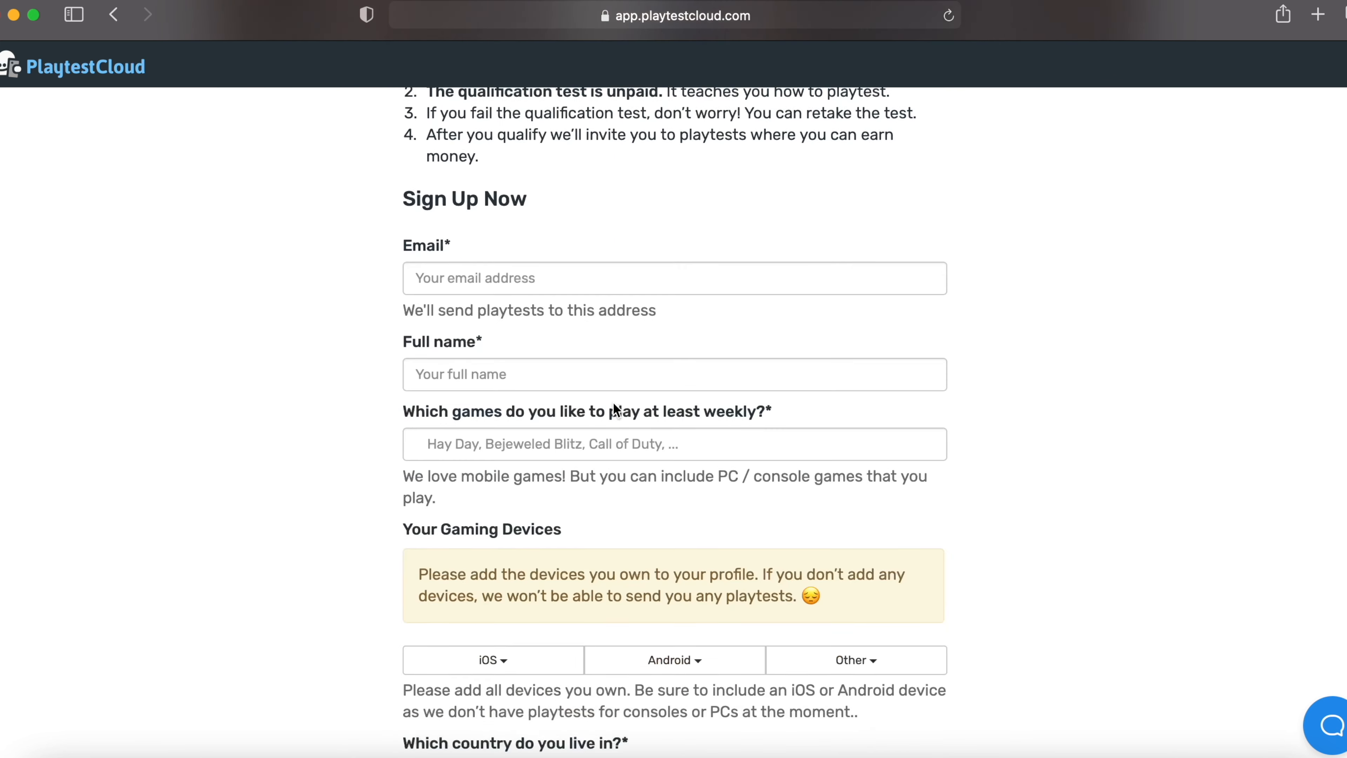
Step: Review the Sign Up Now form's email, name, games and devices questions down to the submit button
{"action": "scroll", "scroll_direction": "down", "scroll_amount": 3}
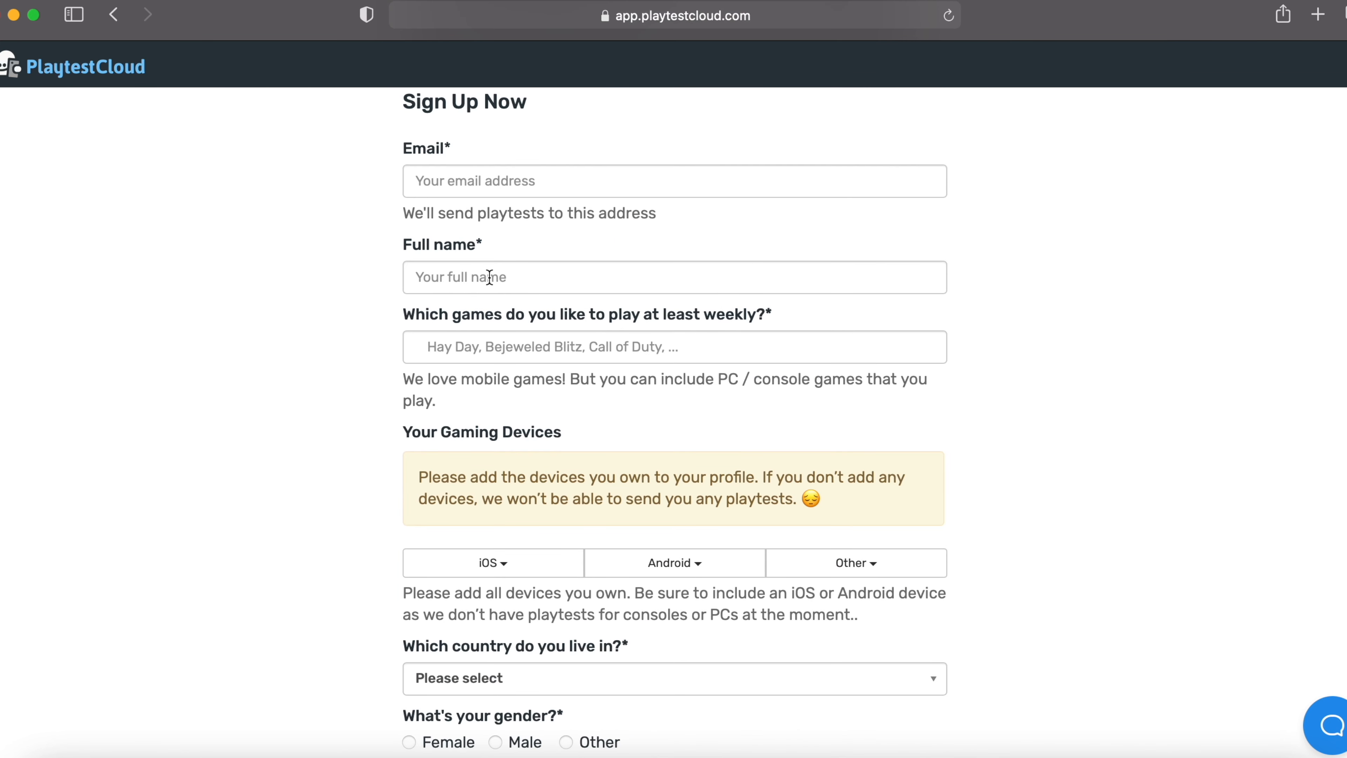
{"action": "scroll", "scroll_direction": "down", "scroll_amount": 3}
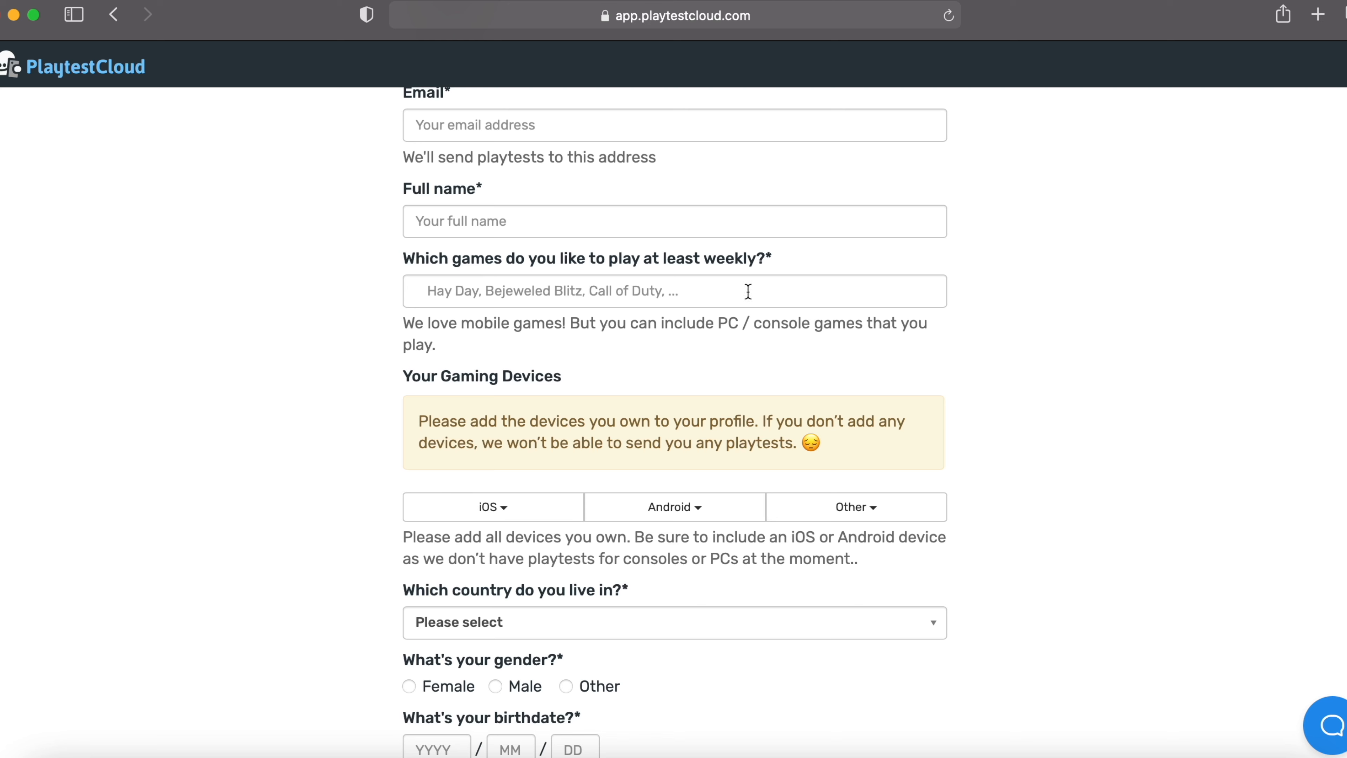
{"action": "mouse_move", "coordinate": [551, 350]}
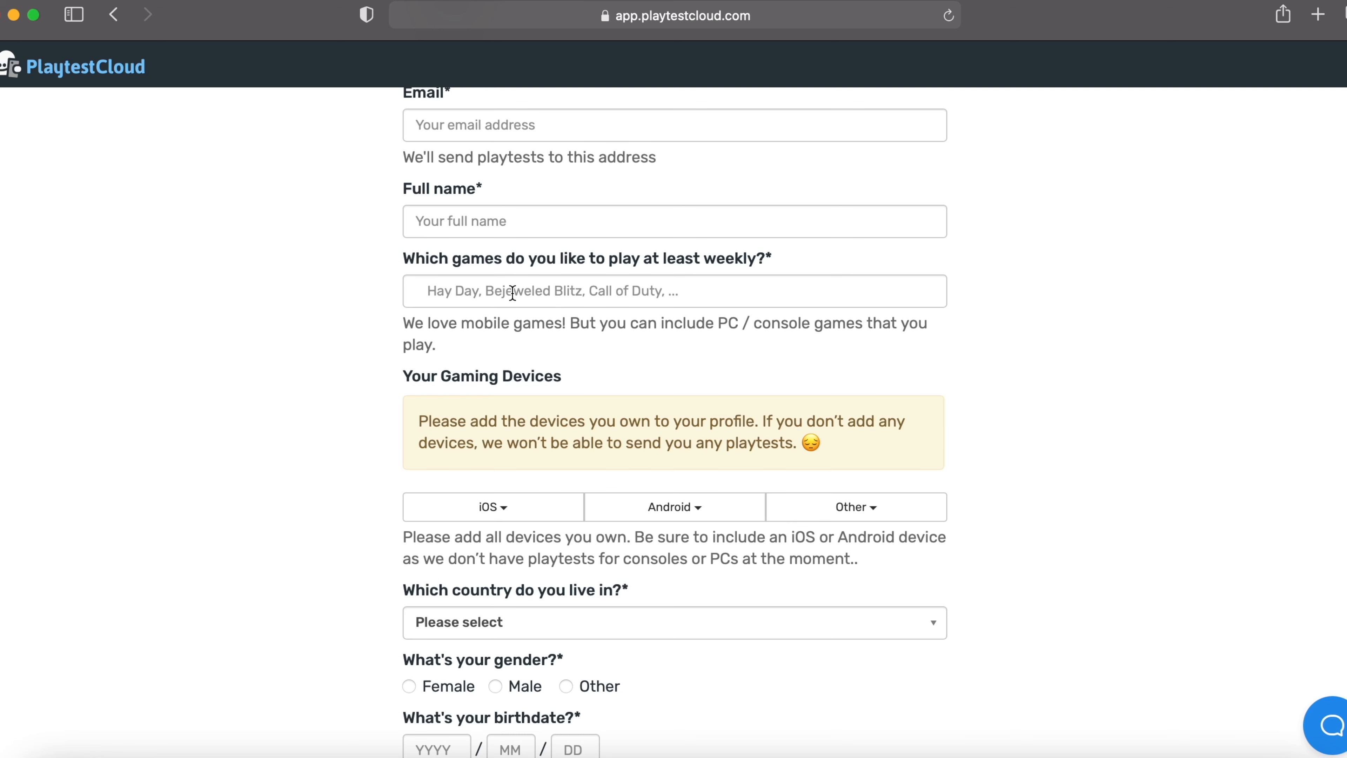
{"action": "scroll", "scroll_direction": "down", "scroll_amount": 3}
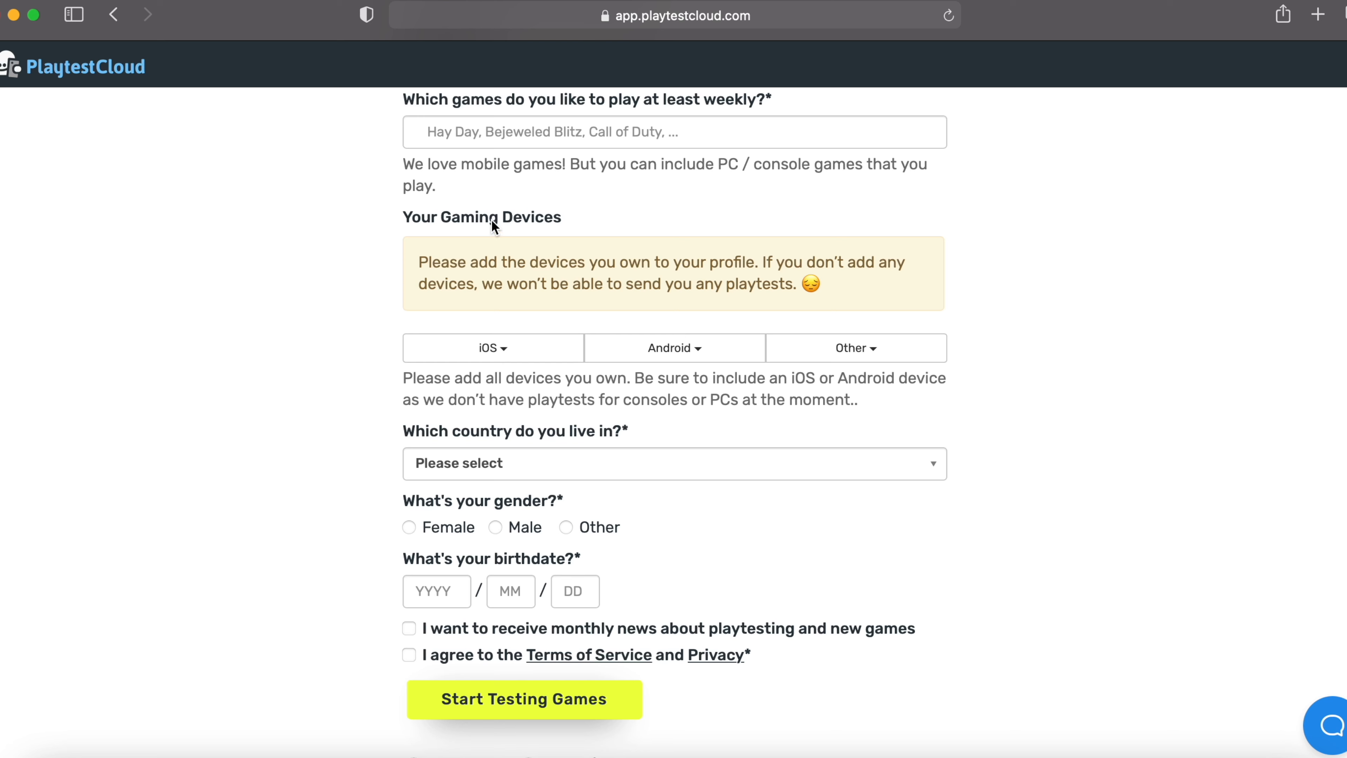
{"action": "left_click_drag", "start_coordinate": [446, 262], "coordinate": [707, 262]}
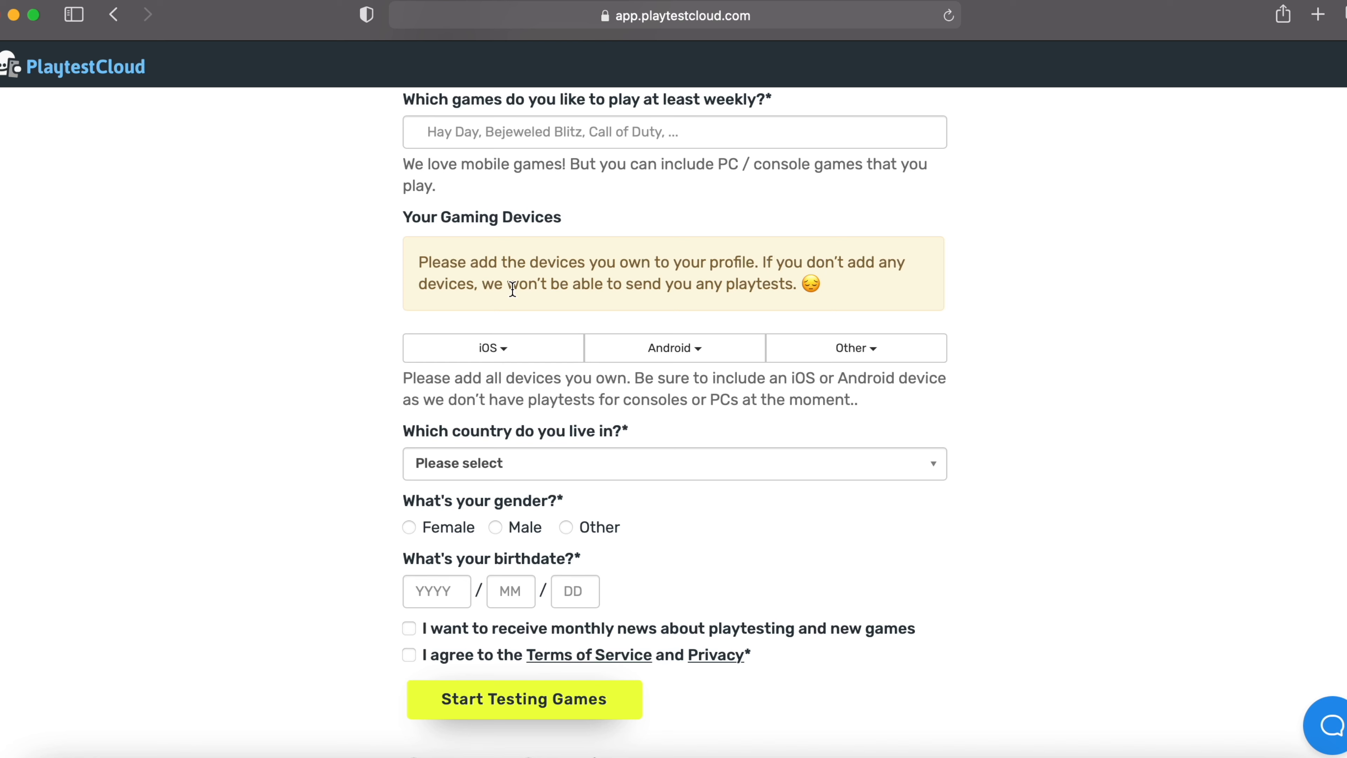
{"action": "left_click_drag", "start_coordinate": [509, 284], "coordinate": [799, 283]}
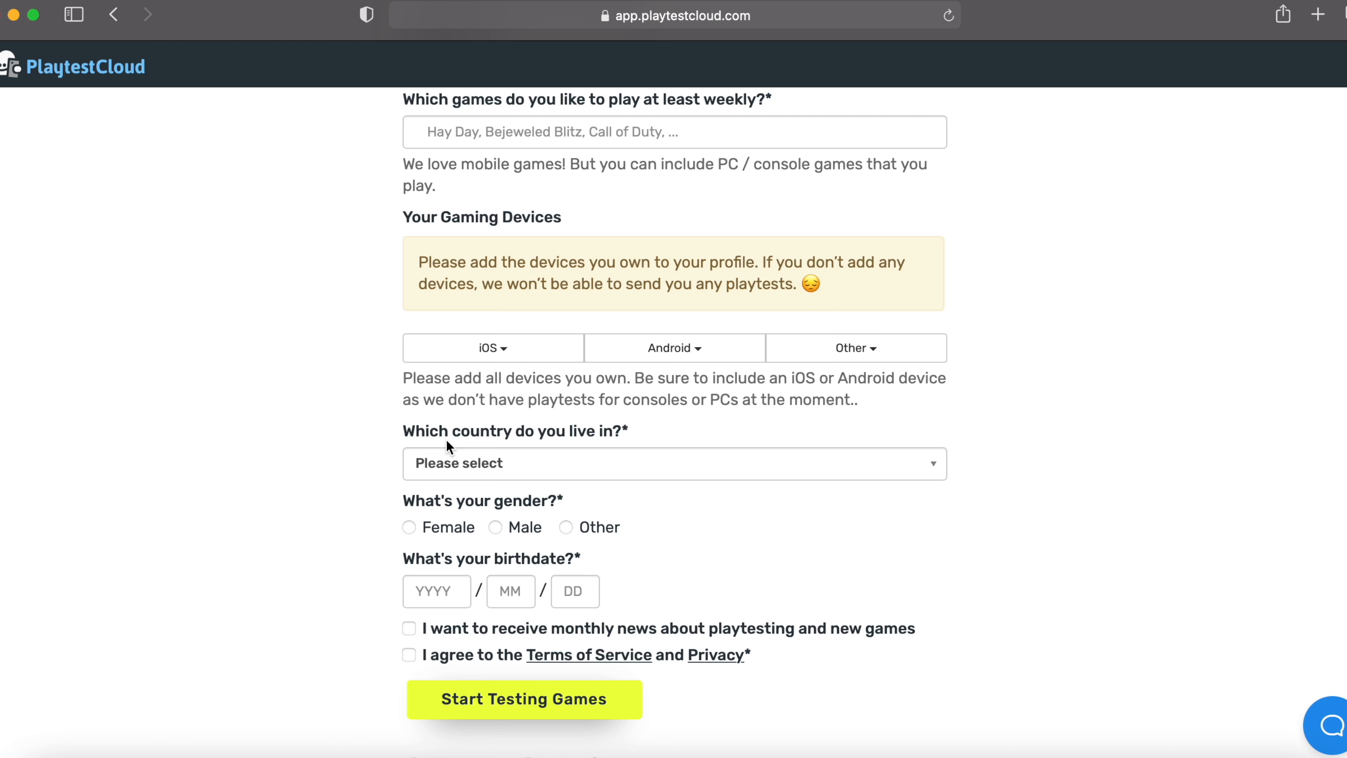
{"action": "mouse_move", "coordinate": [493, 348]}
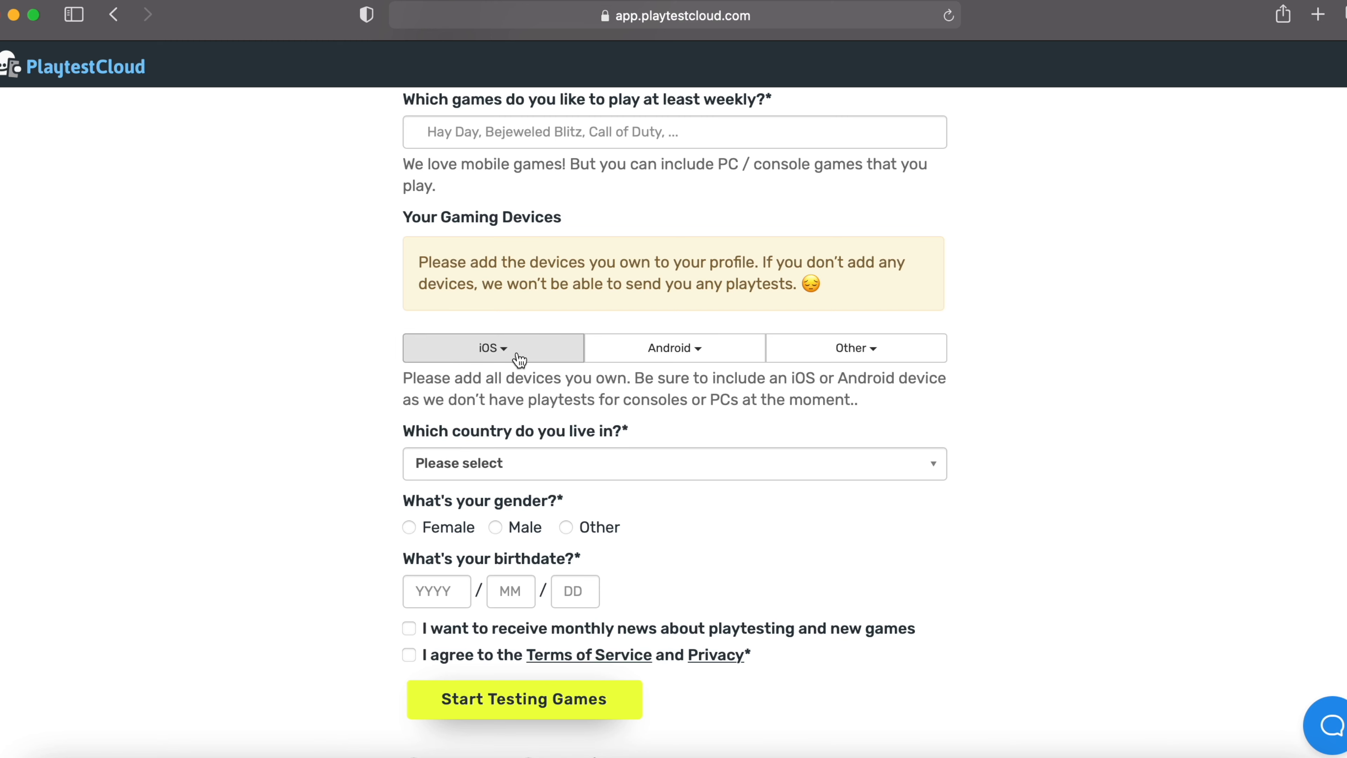
{"action": "left_click", "coordinate": [492, 348]}
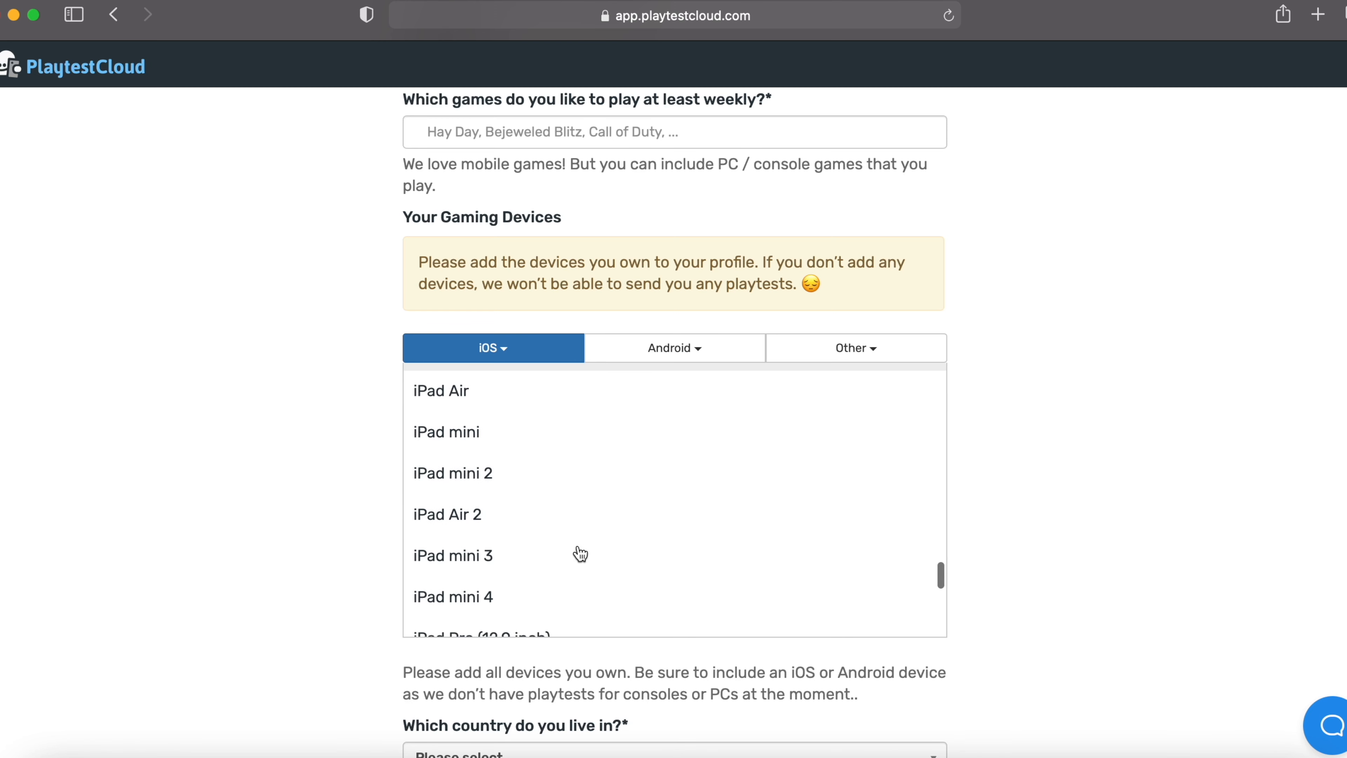
{"action": "left_click", "coordinate": [674, 348]}
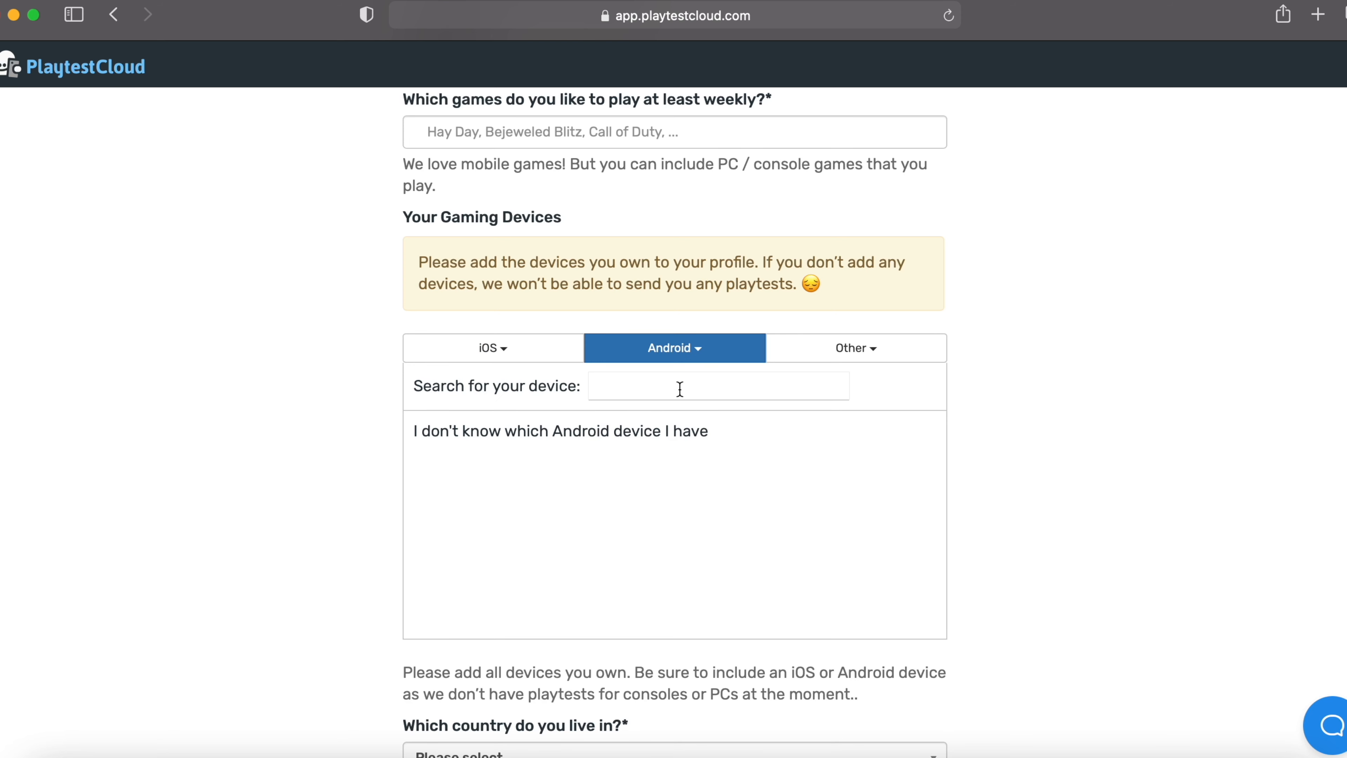
{"action": "left_click", "coordinate": [854, 348]}
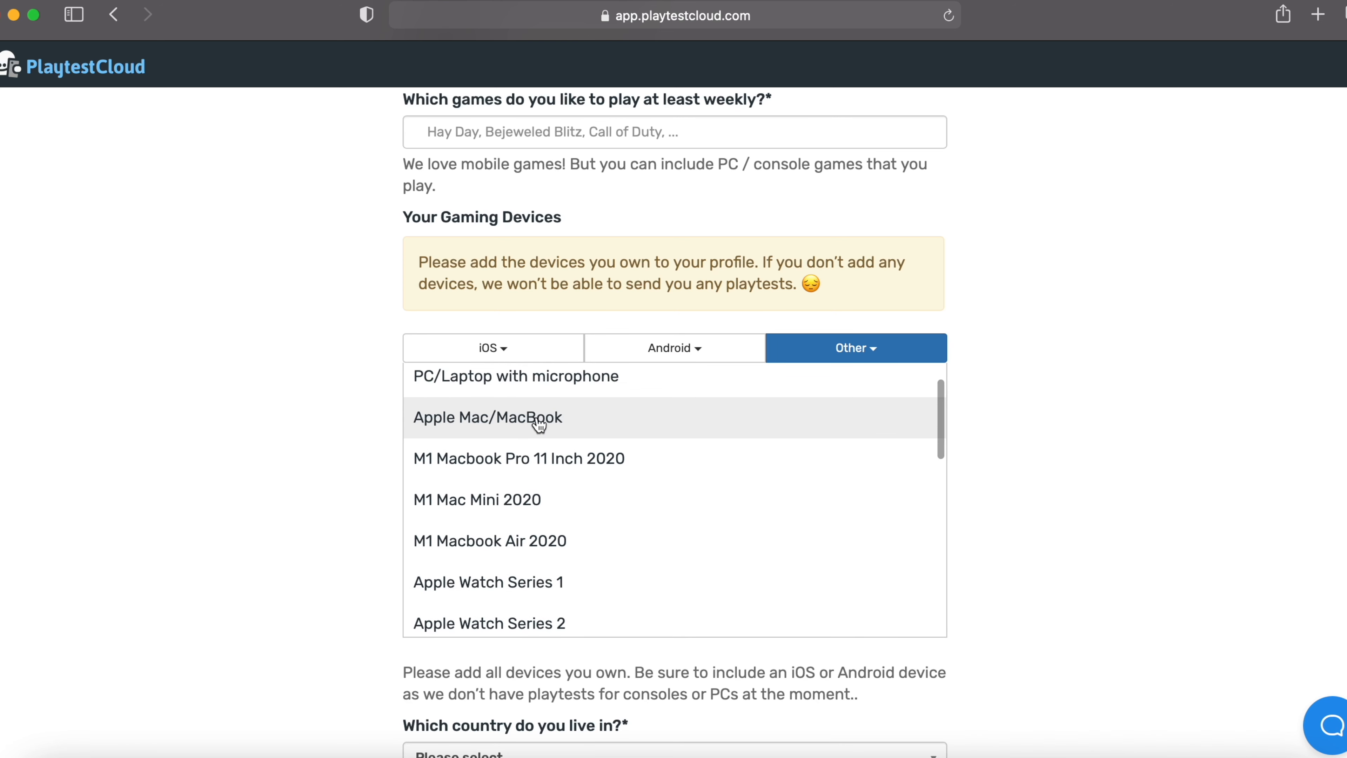
{"action": "scroll", "scroll_direction": "down", "scroll_amount": 3}
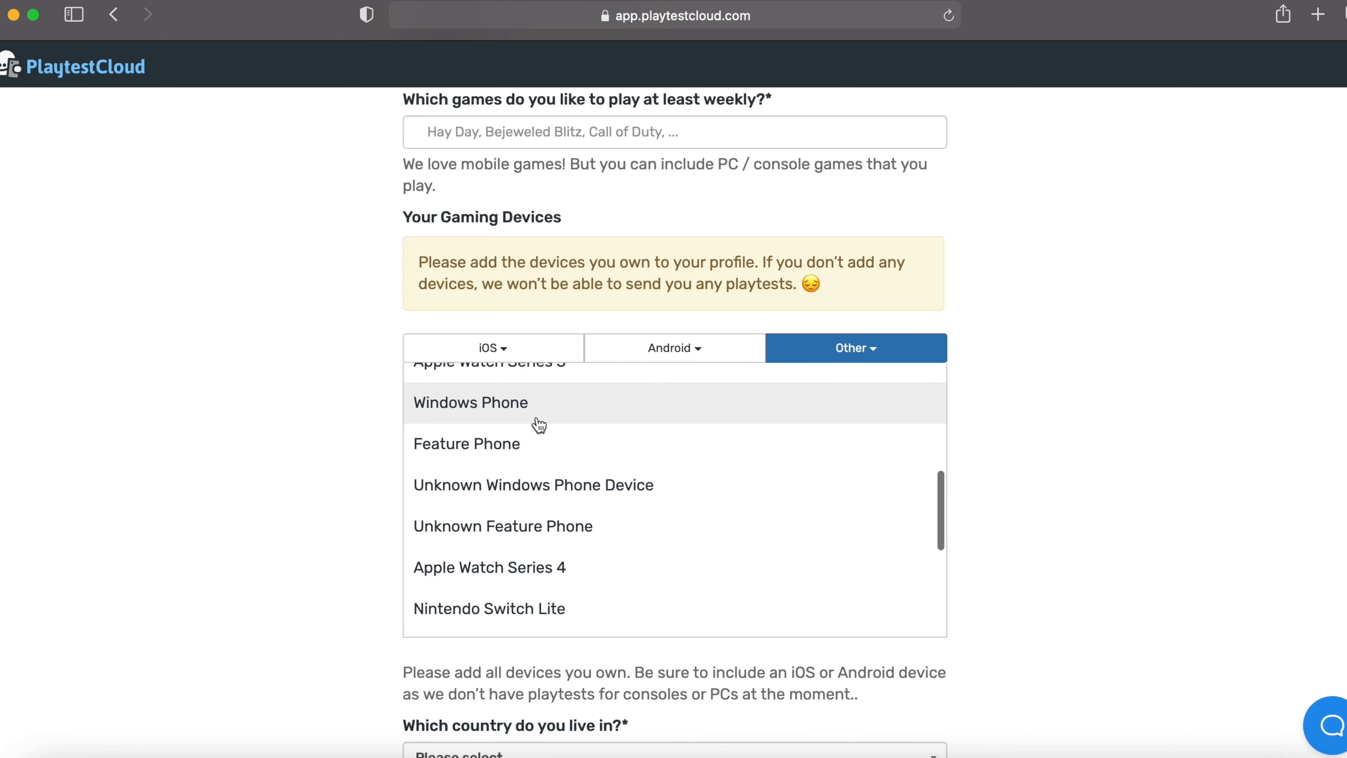
{"action": "scroll", "scroll_direction": "down", "scroll_amount": 3}
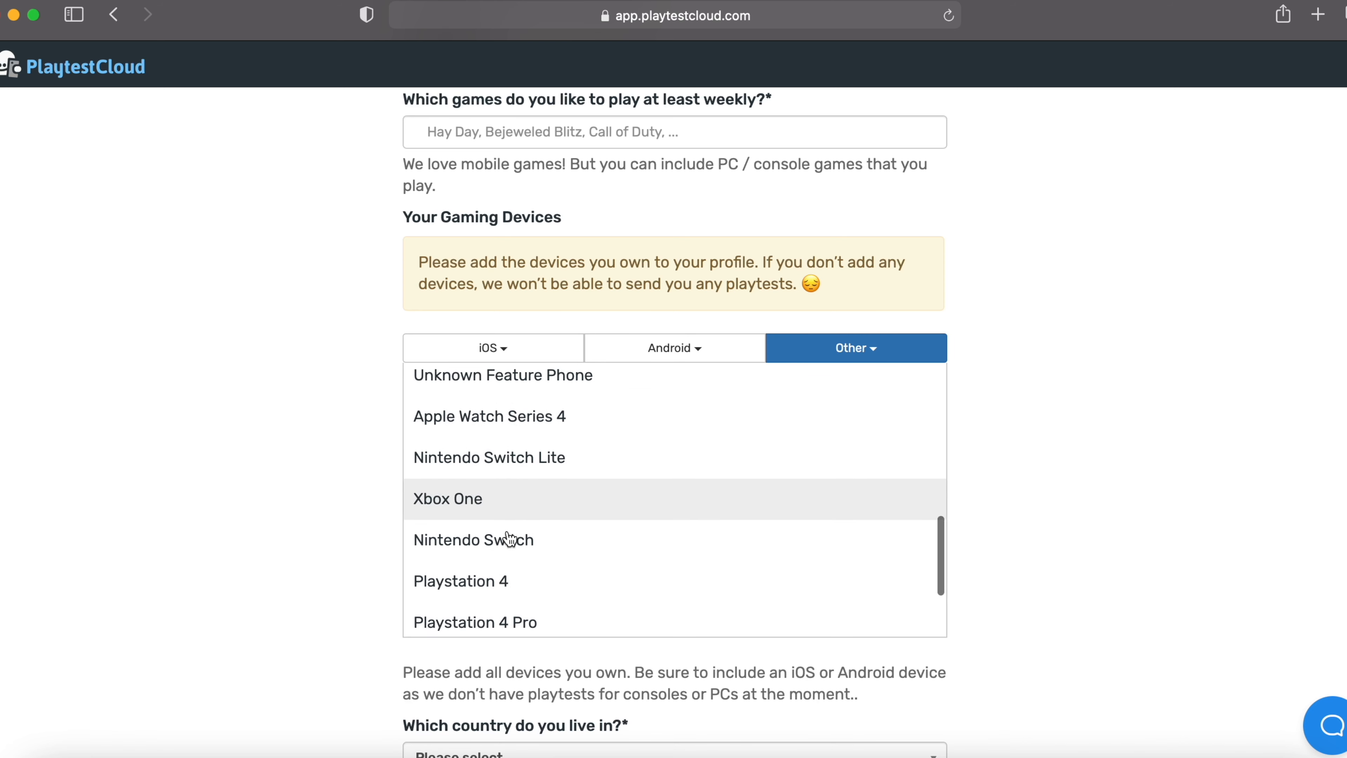
{"action": "scroll", "scroll_direction": "down", "scroll_amount": 3}
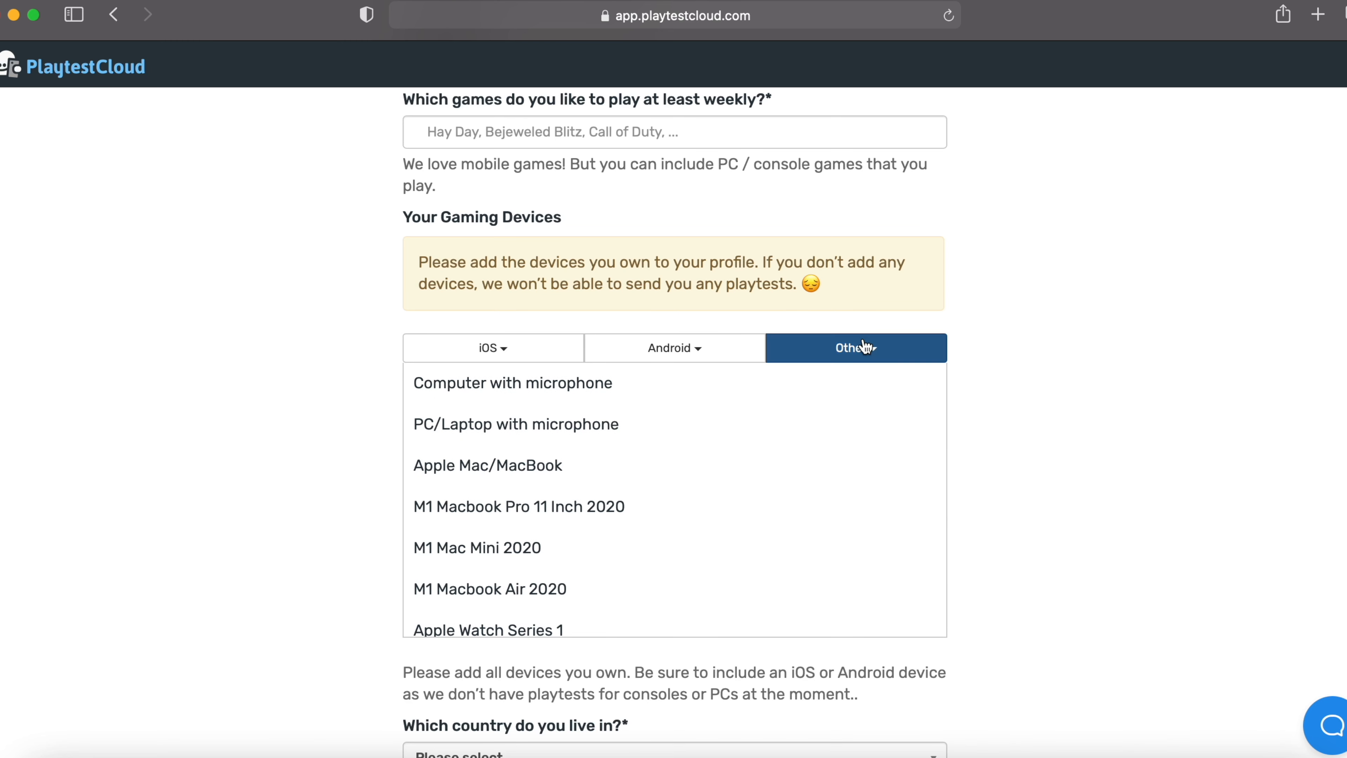
{"action": "left_click", "coordinate": [493, 348]}
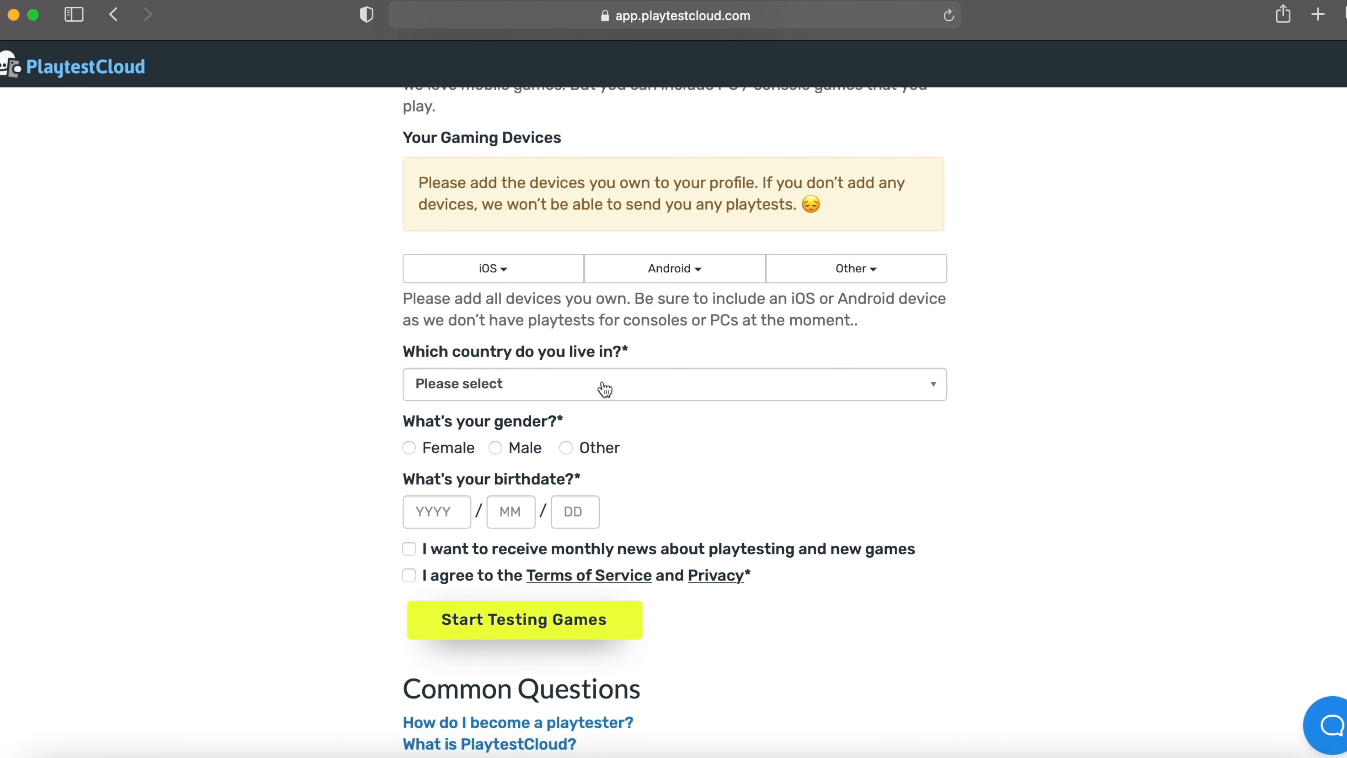
Step: Browse the country list and the Common Questions answer on how much money a playtester earns
{"action": "left_click", "coordinate": [673, 383]}
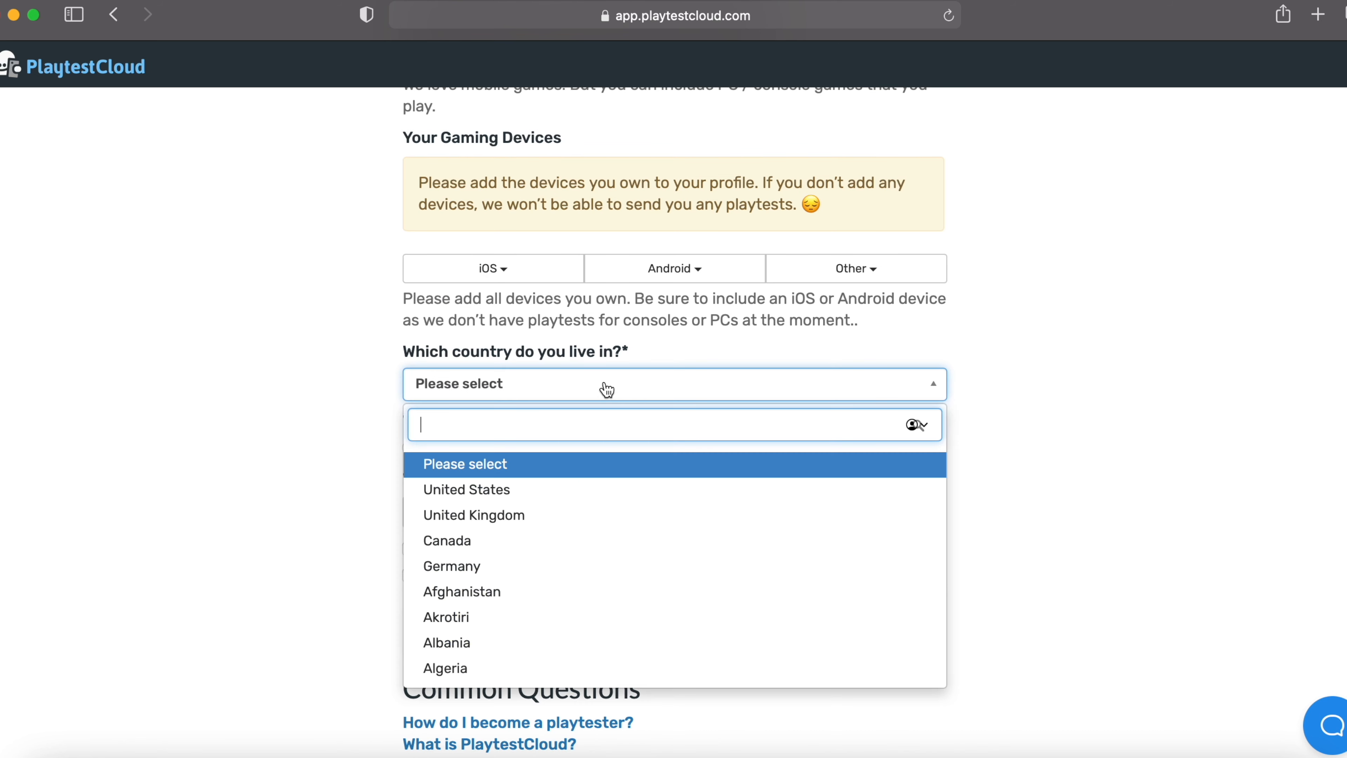
{"action": "scroll", "scroll_direction": "down", "scroll_amount": 3}
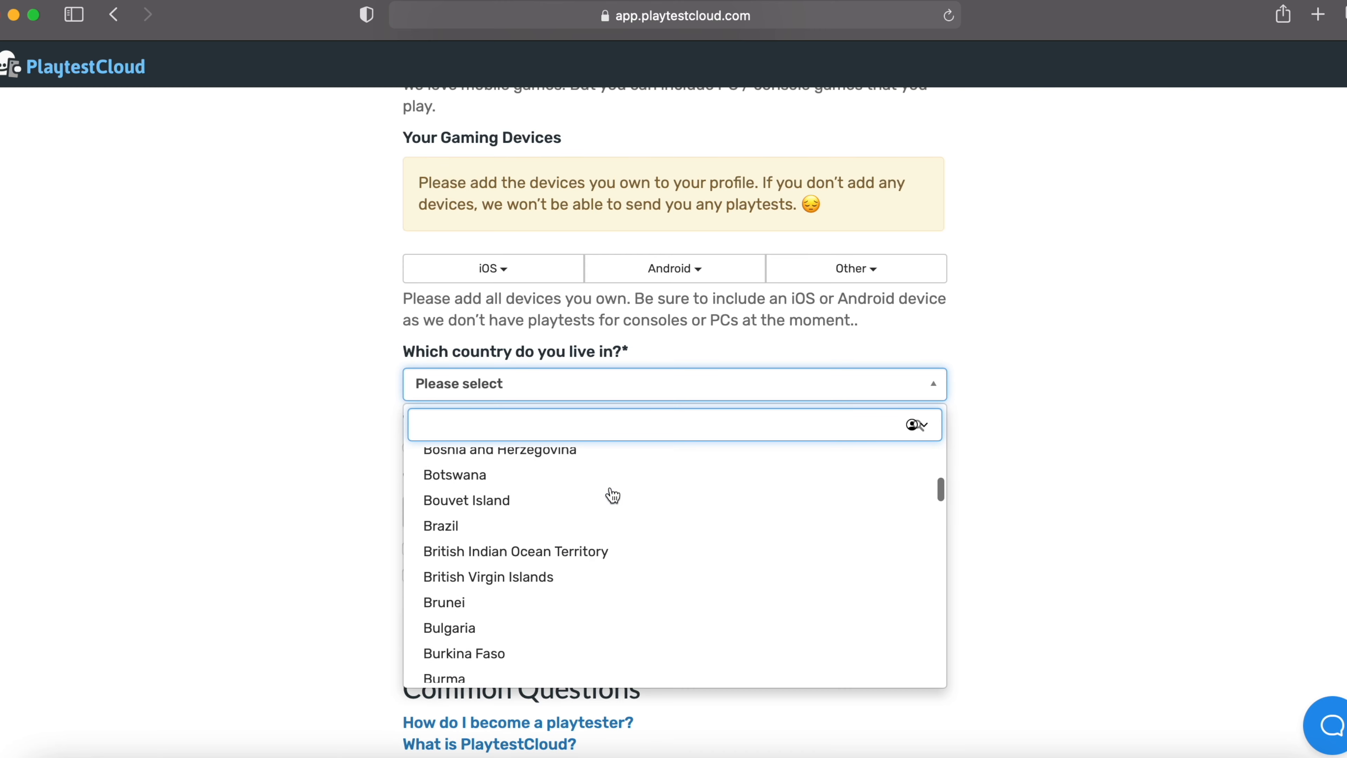
{"action": "scroll", "scroll_direction": "down", "scroll_amount": 3}
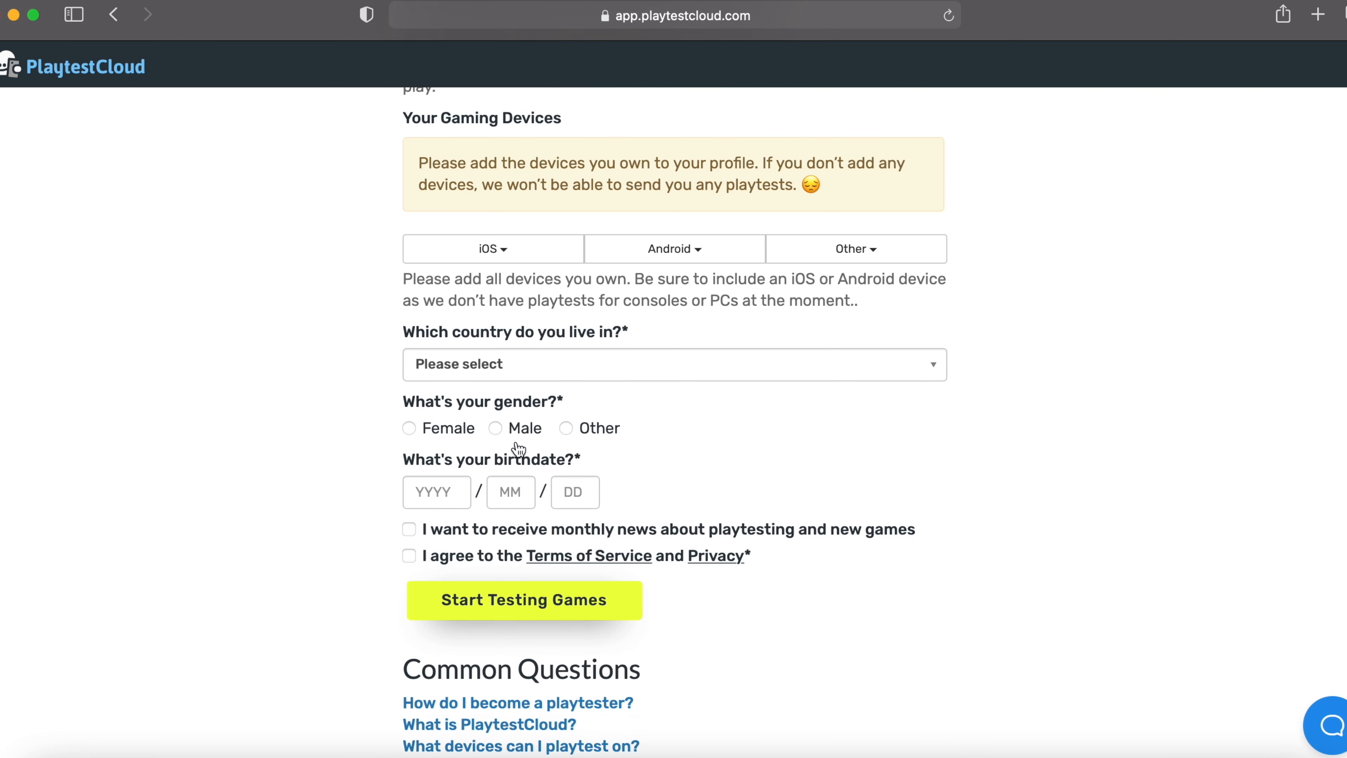
{"action": "scroll", "scroll_direction": "down", "scroll_amount": 3}
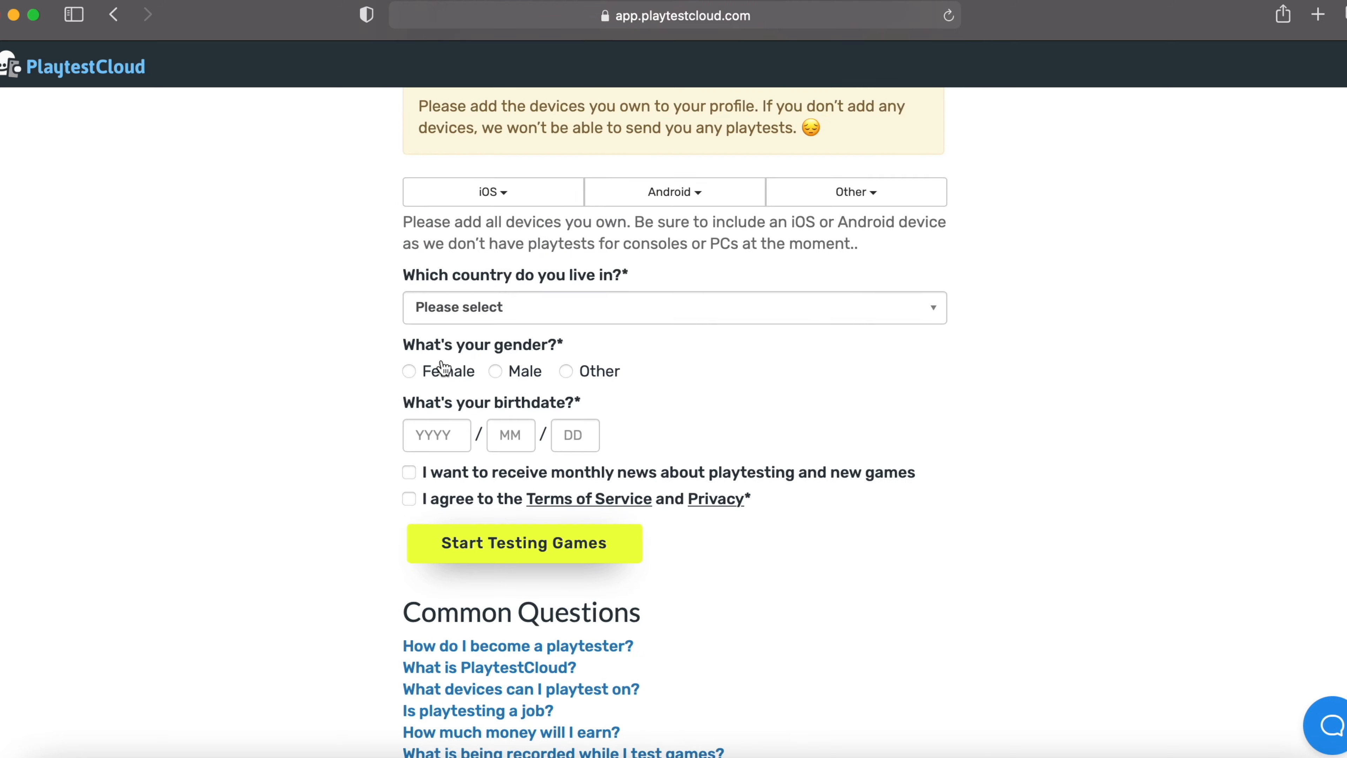
{"action": "scroll", "scroll_direction": "down", "scroll_amount": 3}
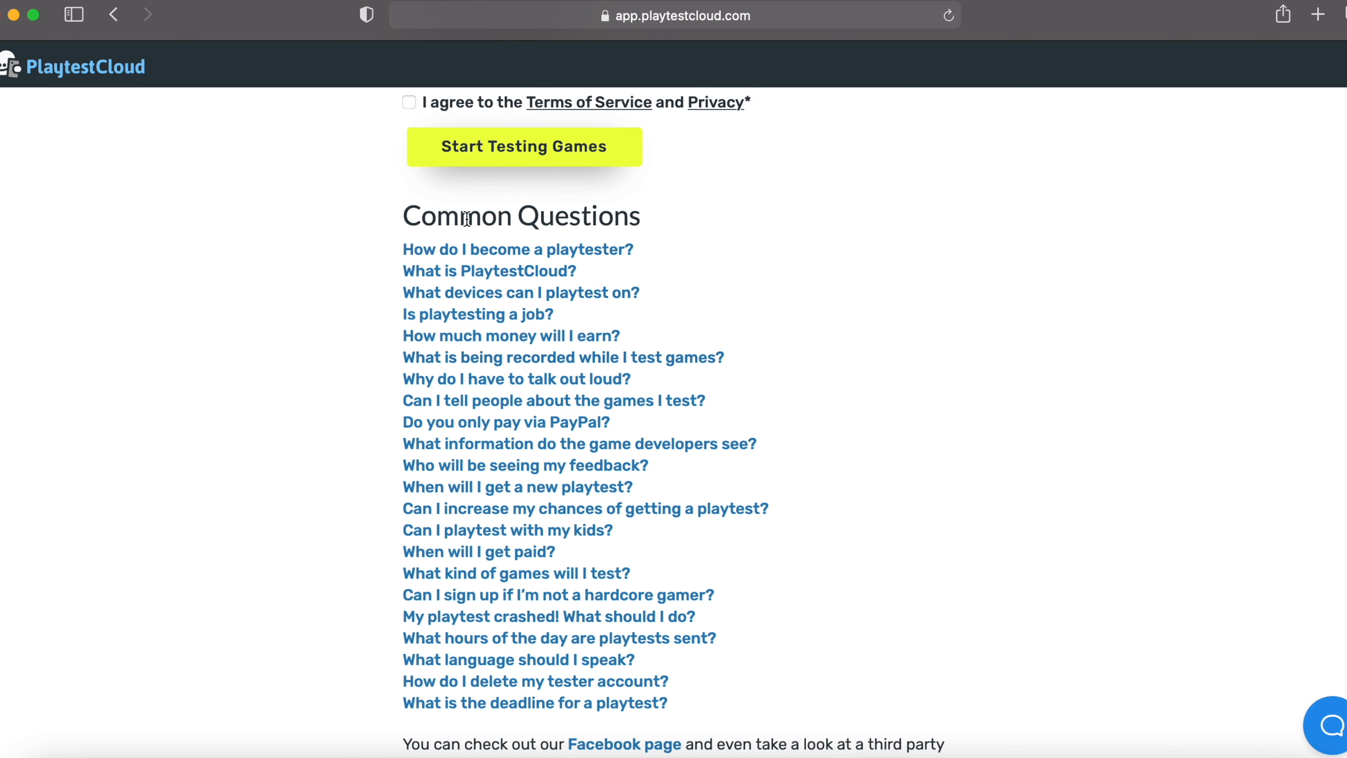
{"action": "scroll", "scroll_direction": "down", "scroll_amount": 3}
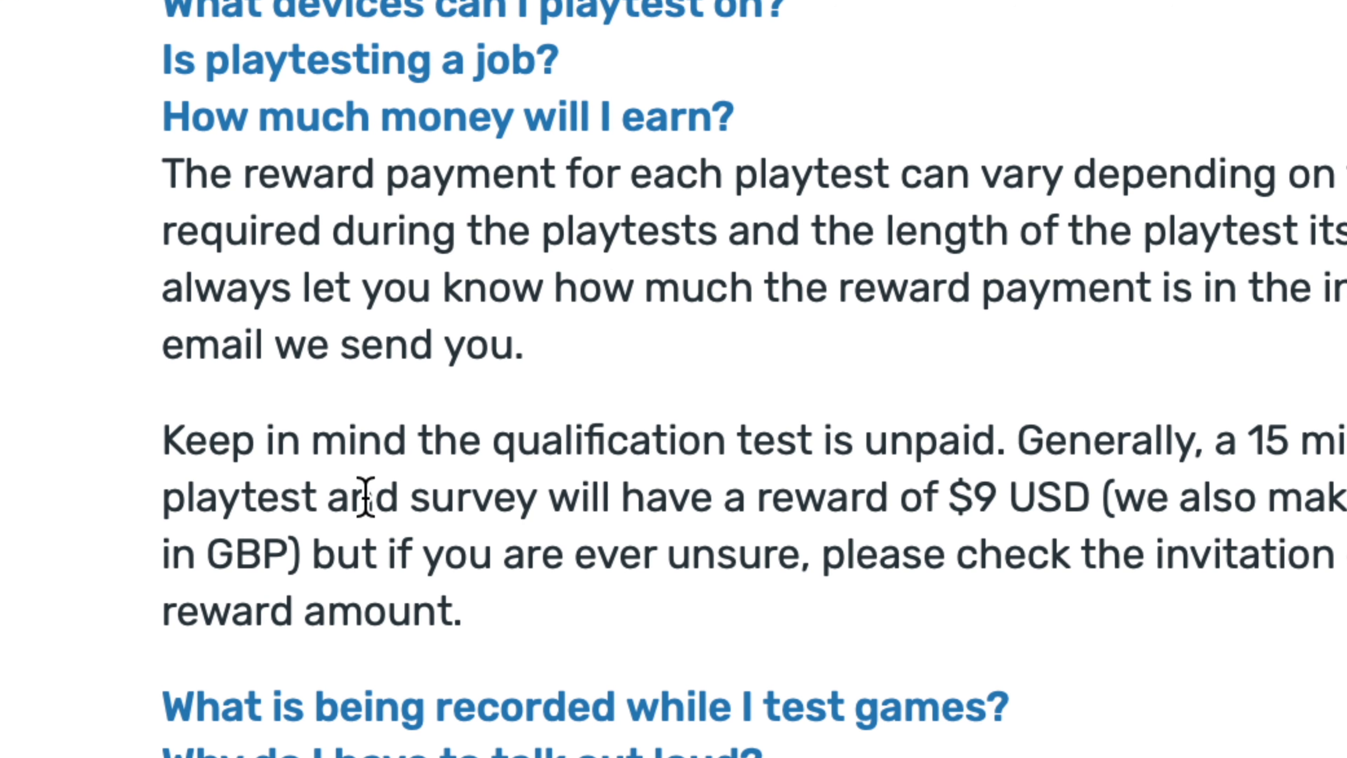
{"action": "left_click_drag", "start_coordinate": [371, 497], "coordinate": [846, 497]}
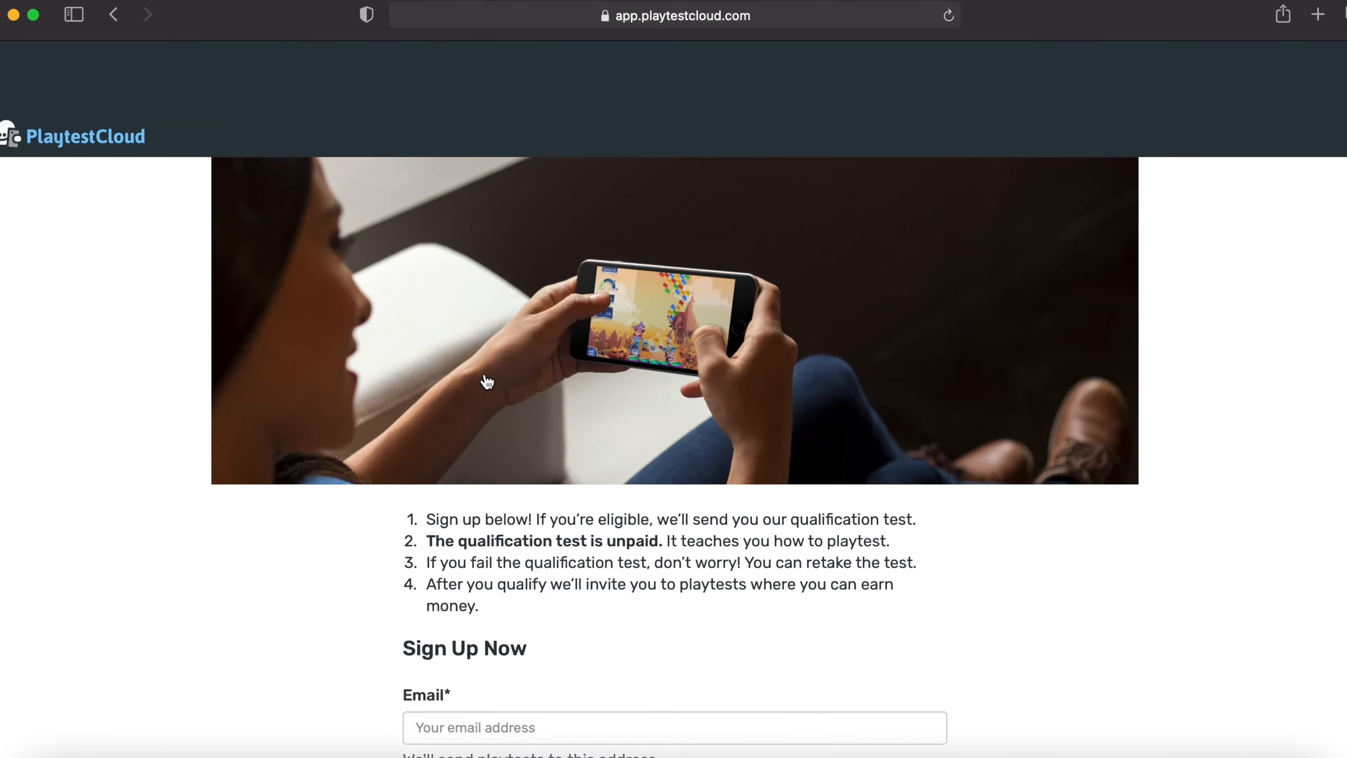
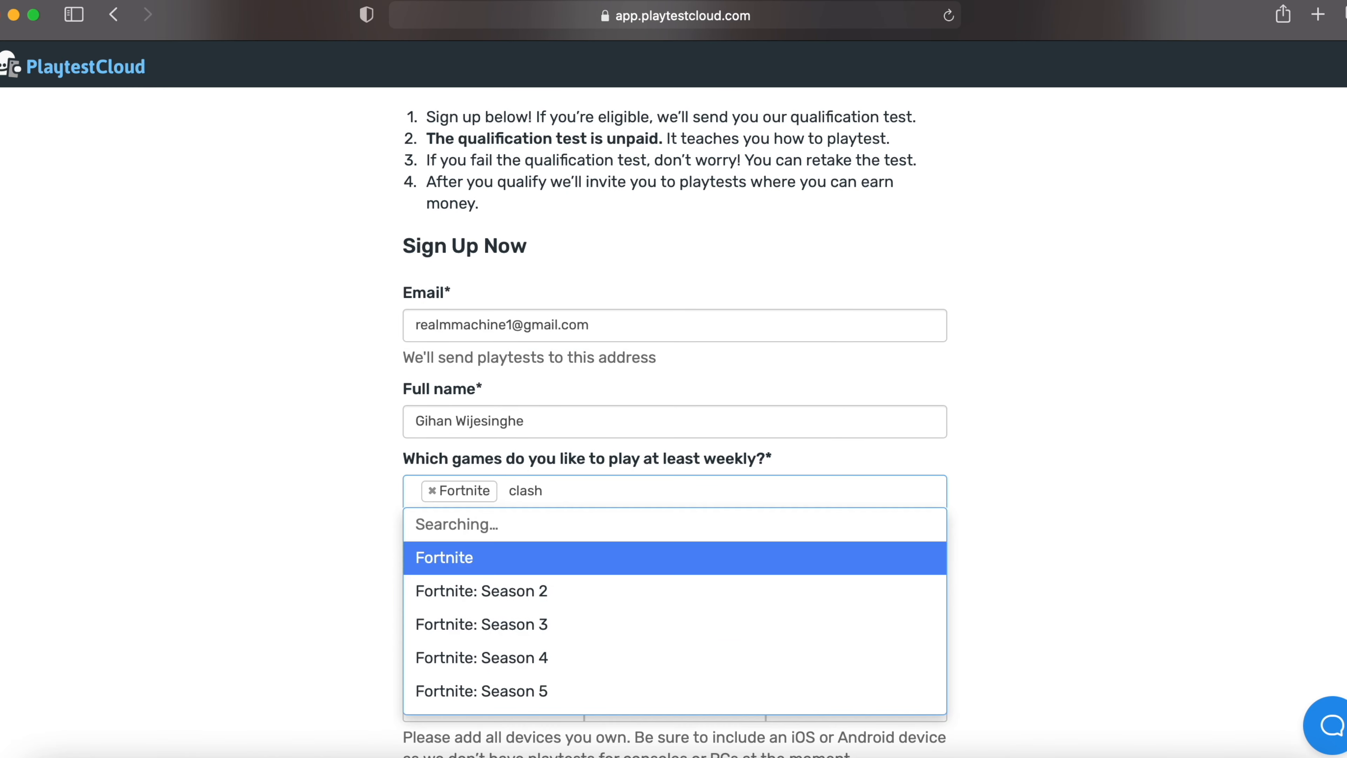
{"action": "type", "text": "wwe"}
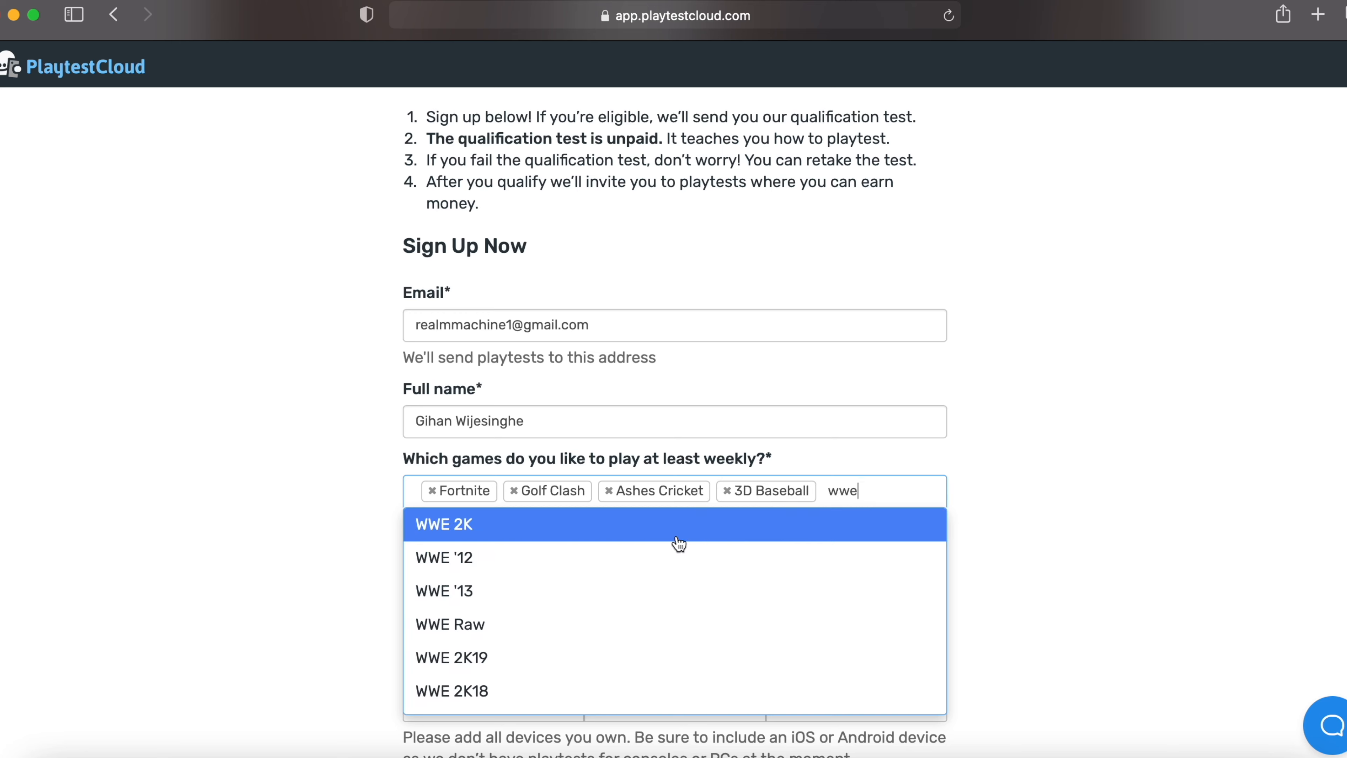
{"action": "scroll", "scroll_direction": "down", "scroll_amount": 3}
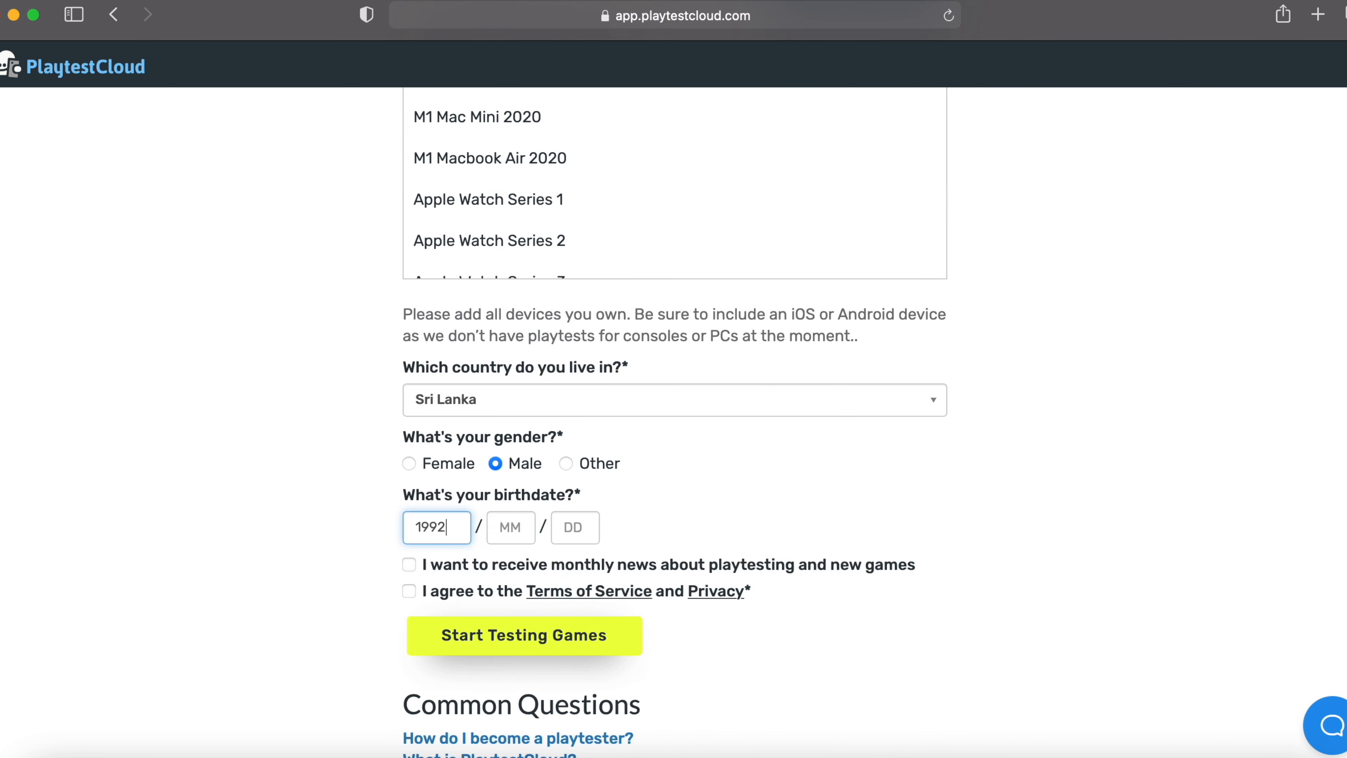
{"action": "left_click", "coordinate": [523, 635]}
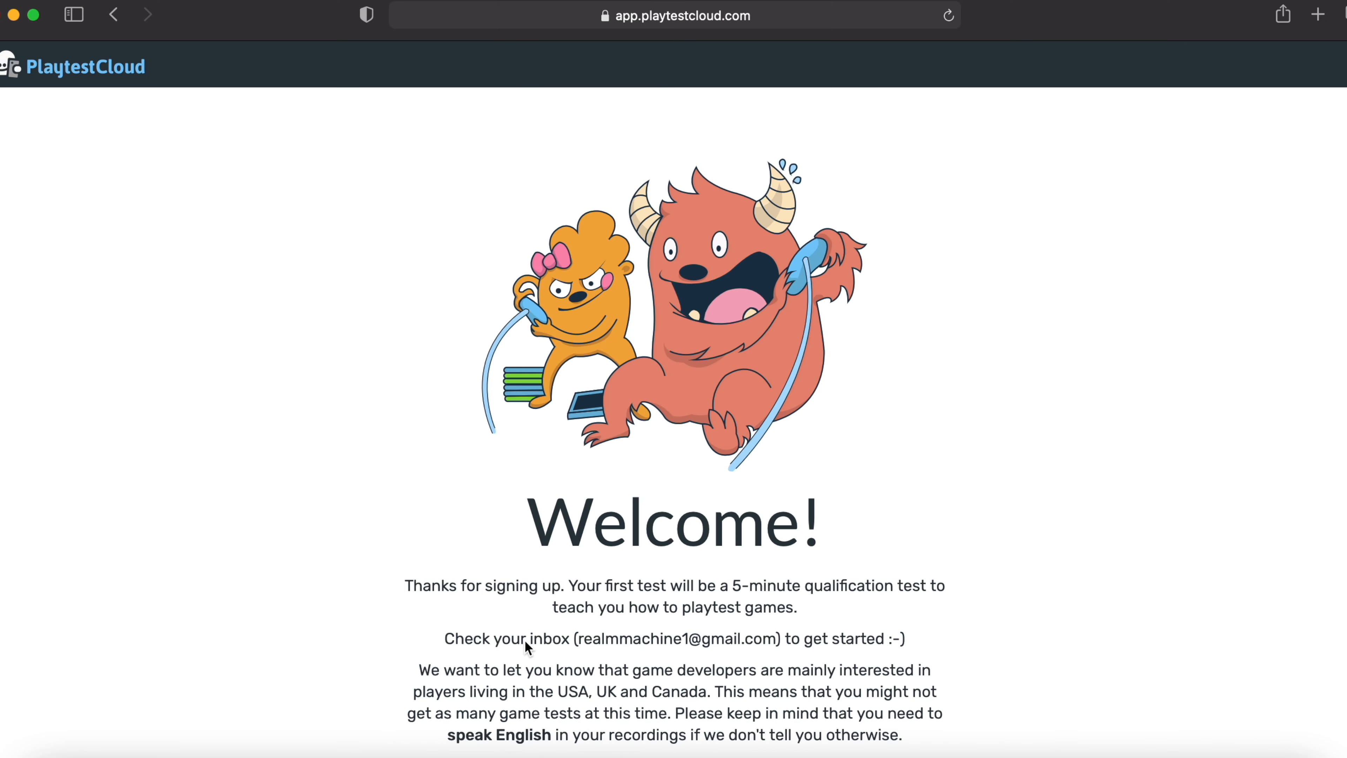
Step: Read the Welcome message and start the embedded Qualification Test 101 YouTube video
{"action": "scroll", "scroll_direction": "down", "scroll_amount": 3}
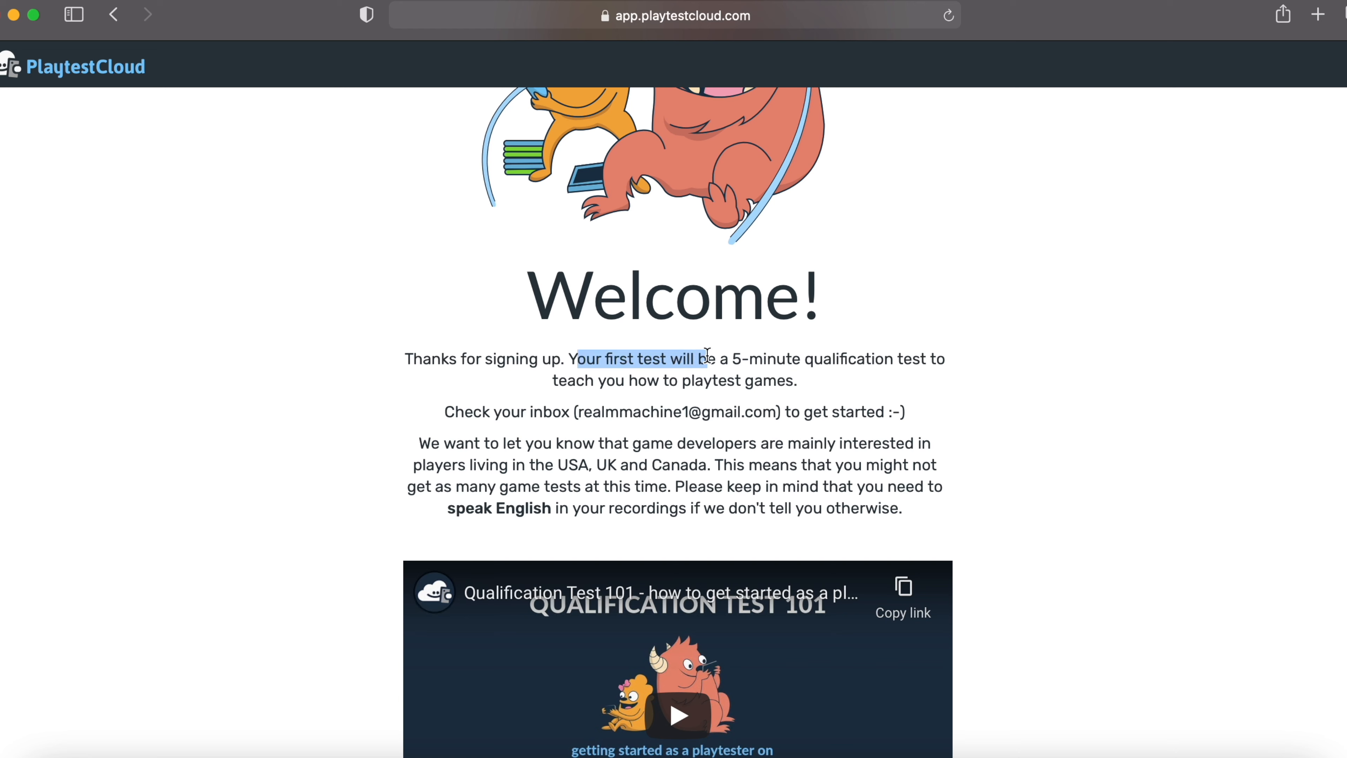
{"action": "left_click", "coordinate": [926, 353]}
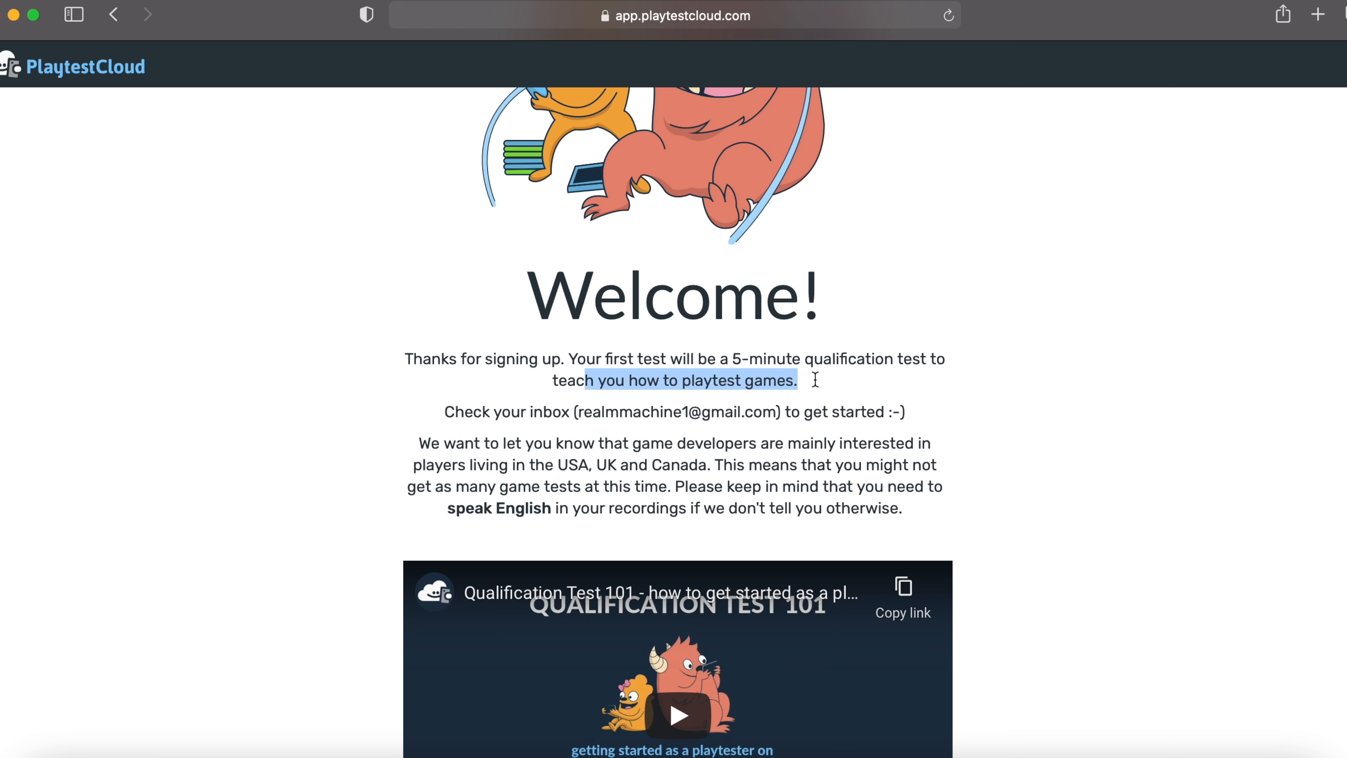
{"action": "scroll", "scroll_direction": "down", "scroll_amount": 3}
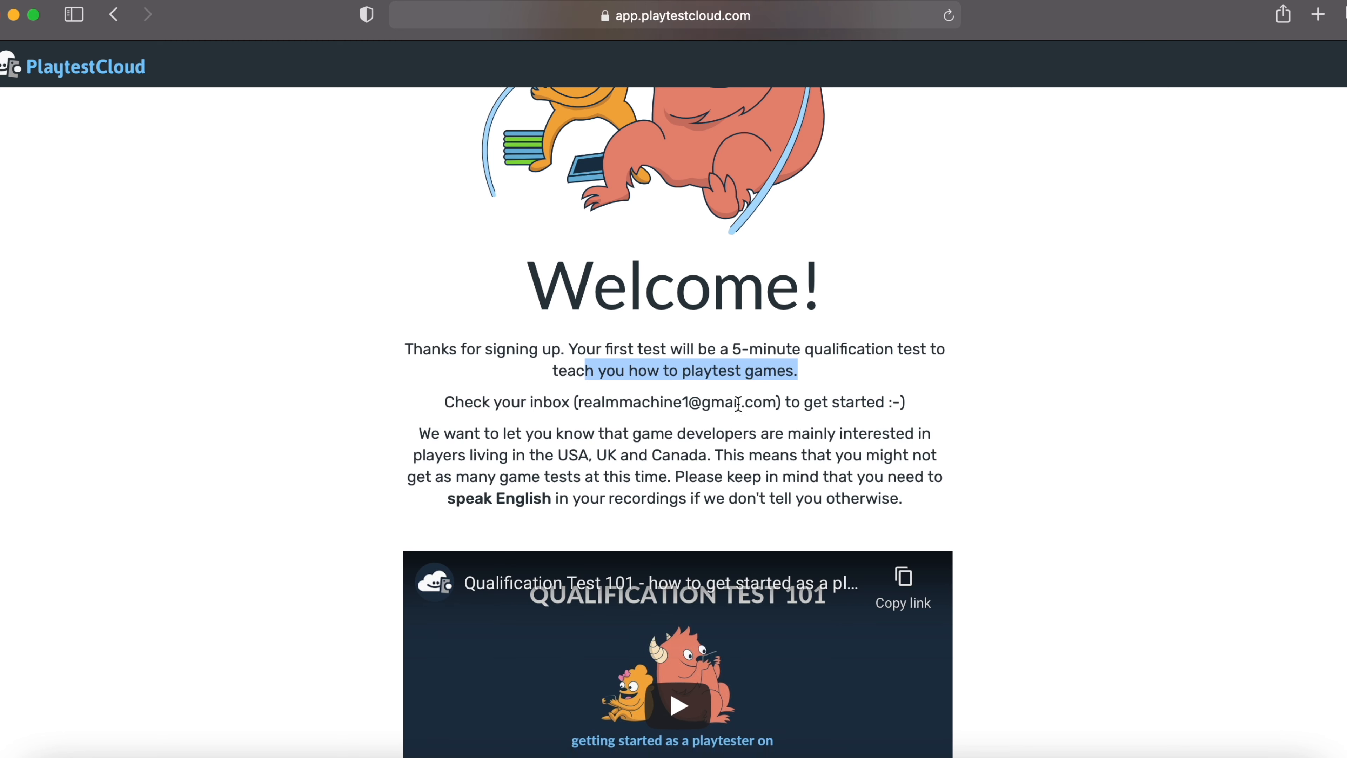
{"action": "scroll", "scroll_direction": "down", "scroll_amount": 3}
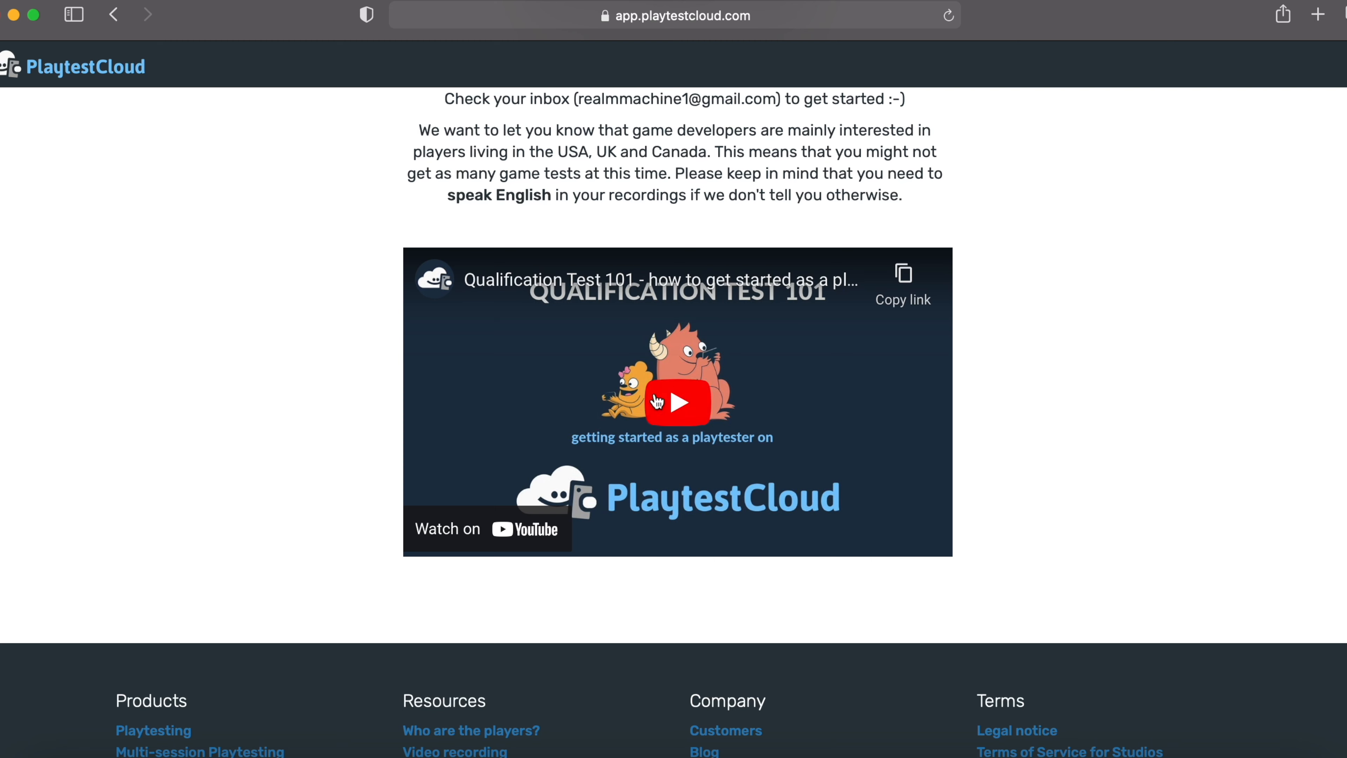
{"action": "left_click", "coordinate": [677, 400]}
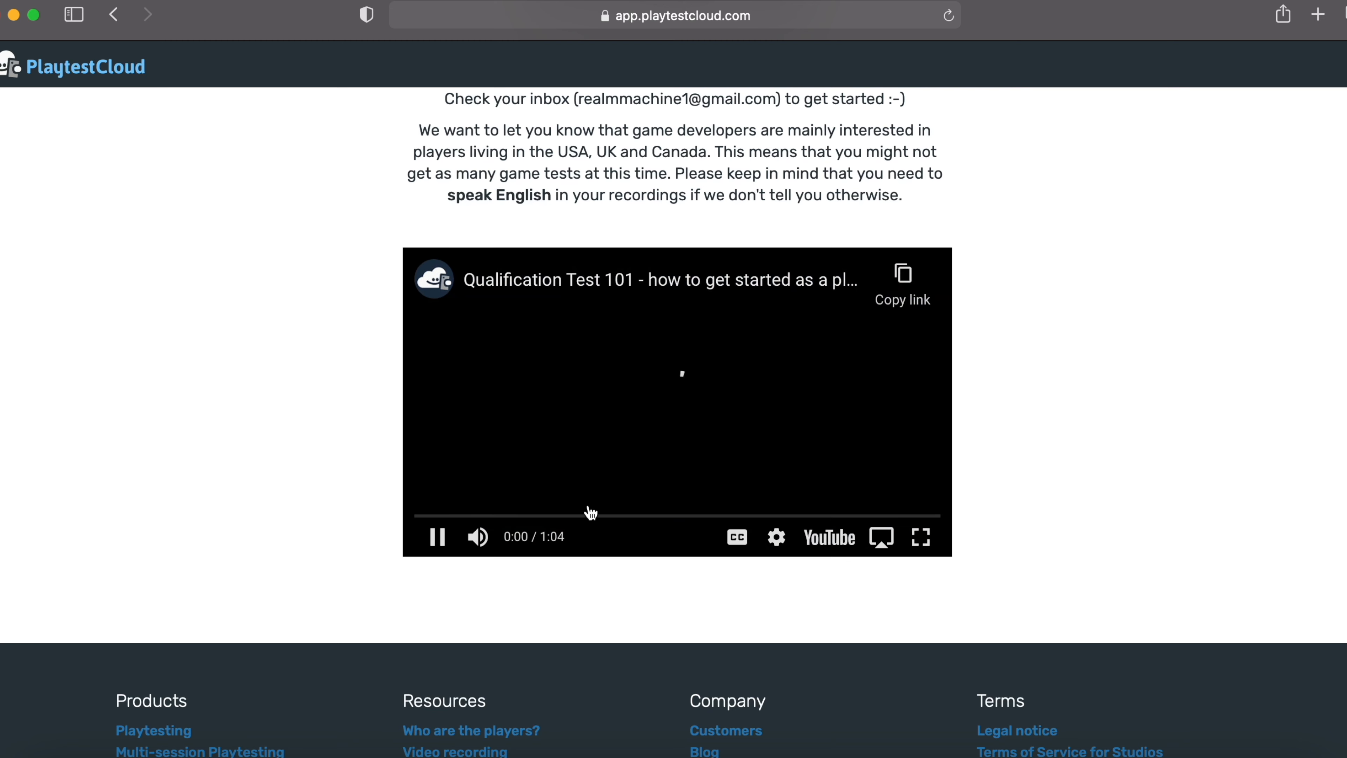
{"action": "left_click", "coordinate": [436, 536]}
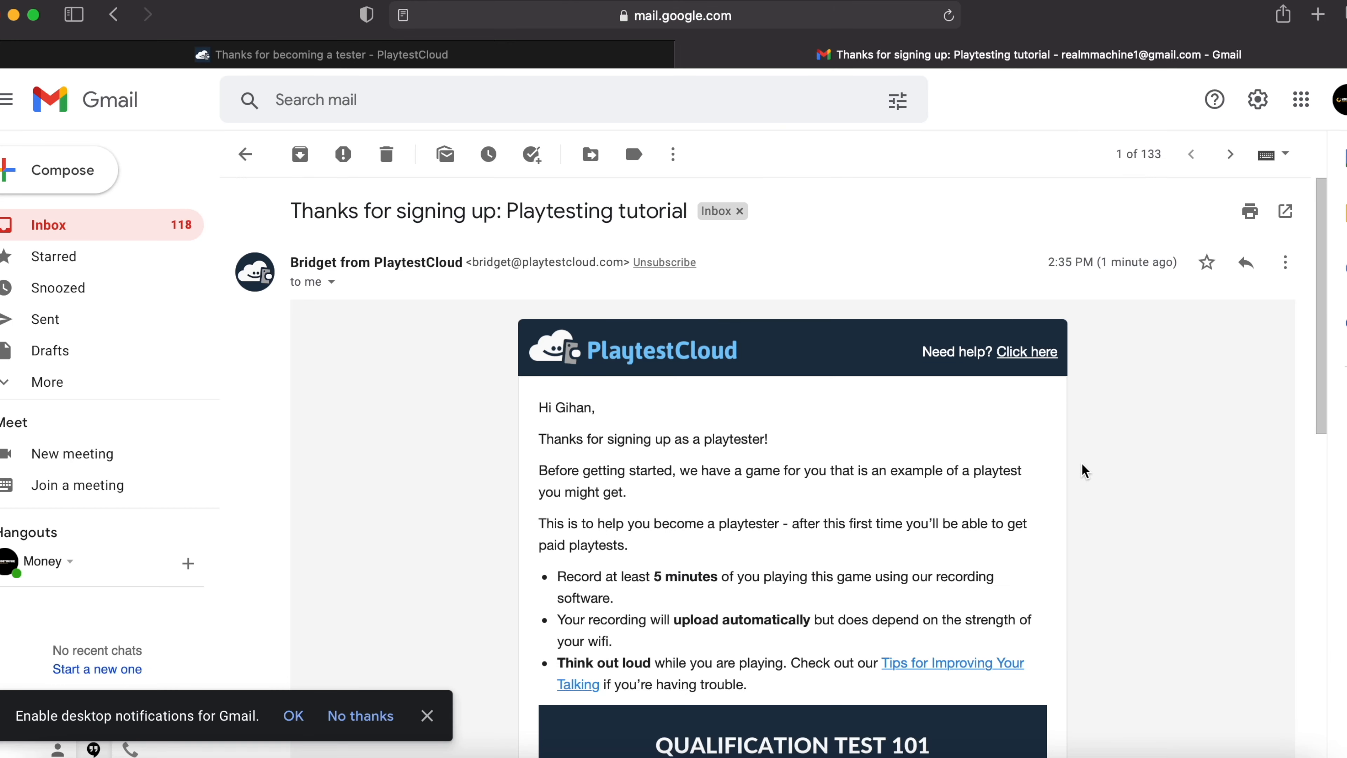
Step: Scroll through the 'Thanks for signing up: Playtesting tutorial' email's playtest instructions
{"action": "scroll", "scroll_direction": "down", "scroll_amount": 3}
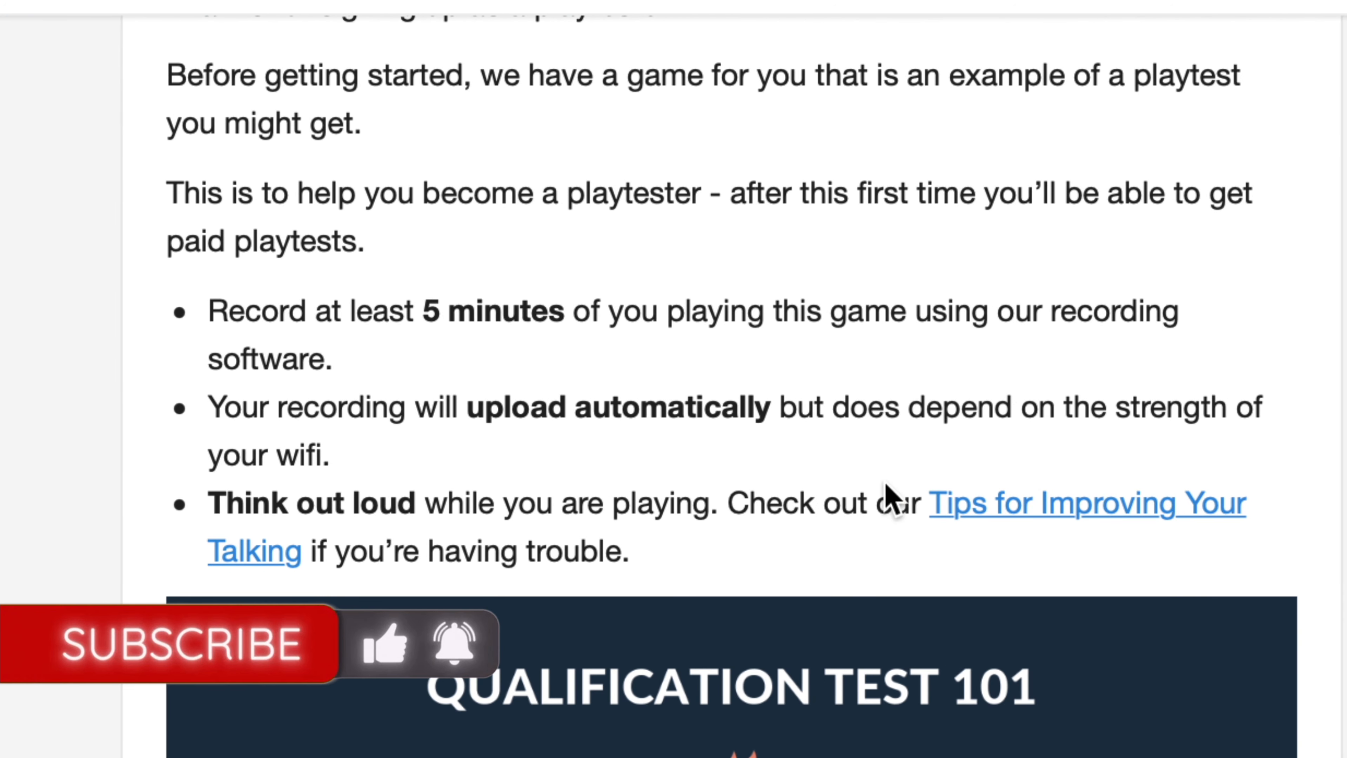
{"action": "mouse_move", "coordinate": [434, 537]}
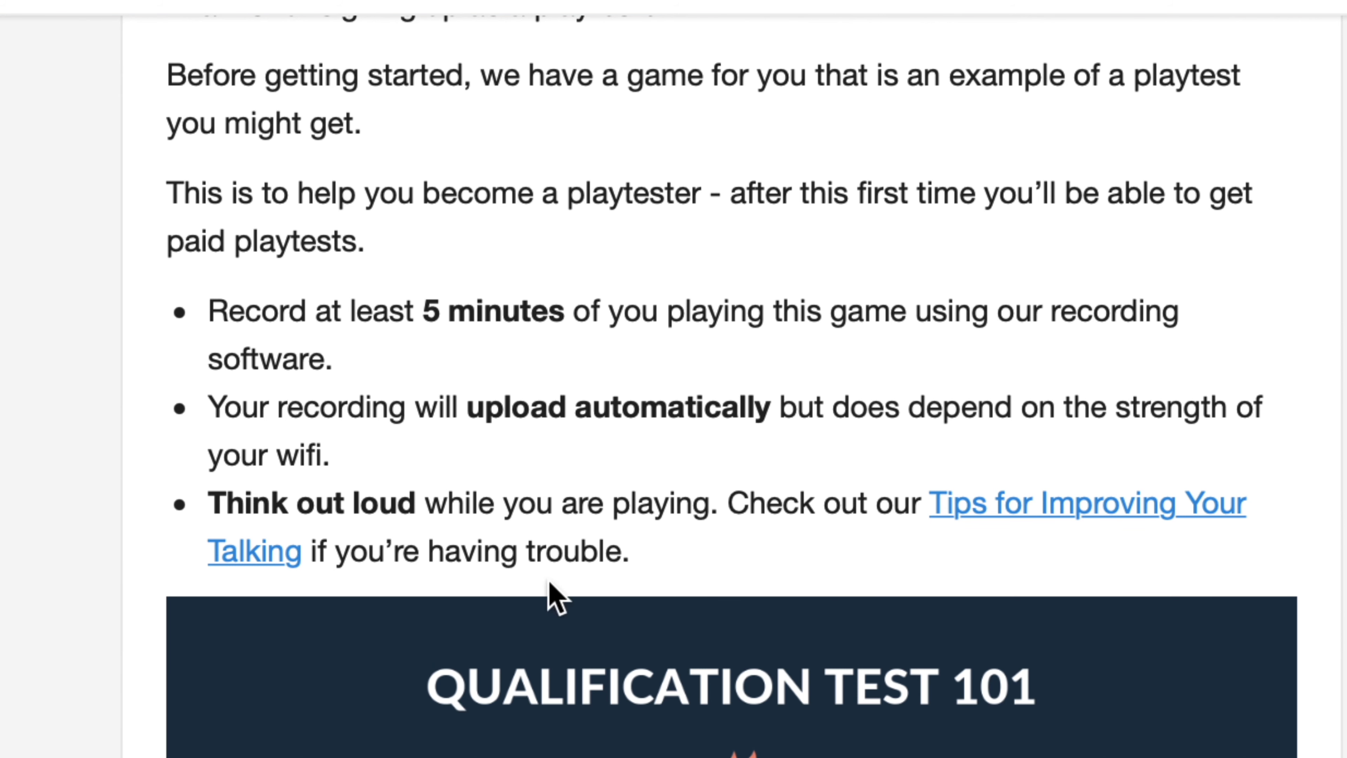
{"action": "mouse_move", "coordinate": [831, 554]}
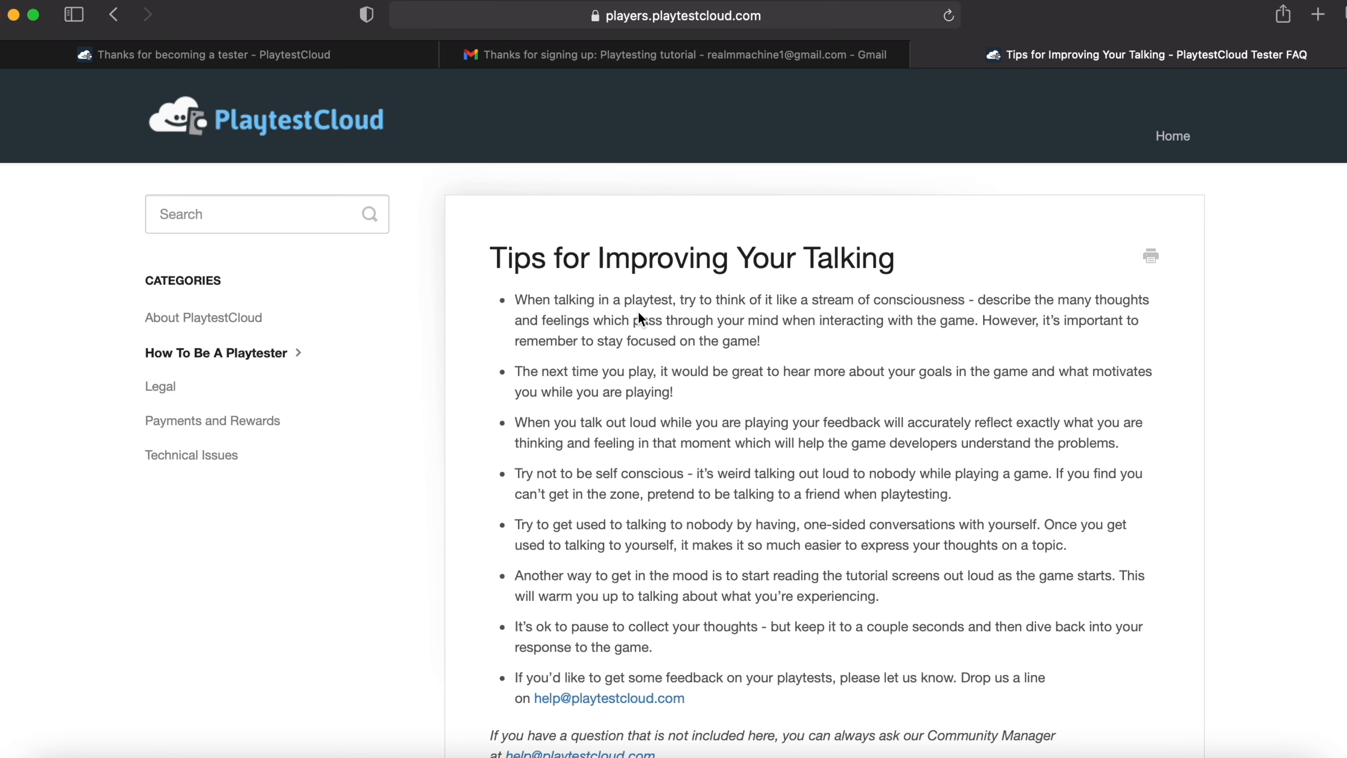
{"action": "mouse_move", "coordinate": [730, 316]}
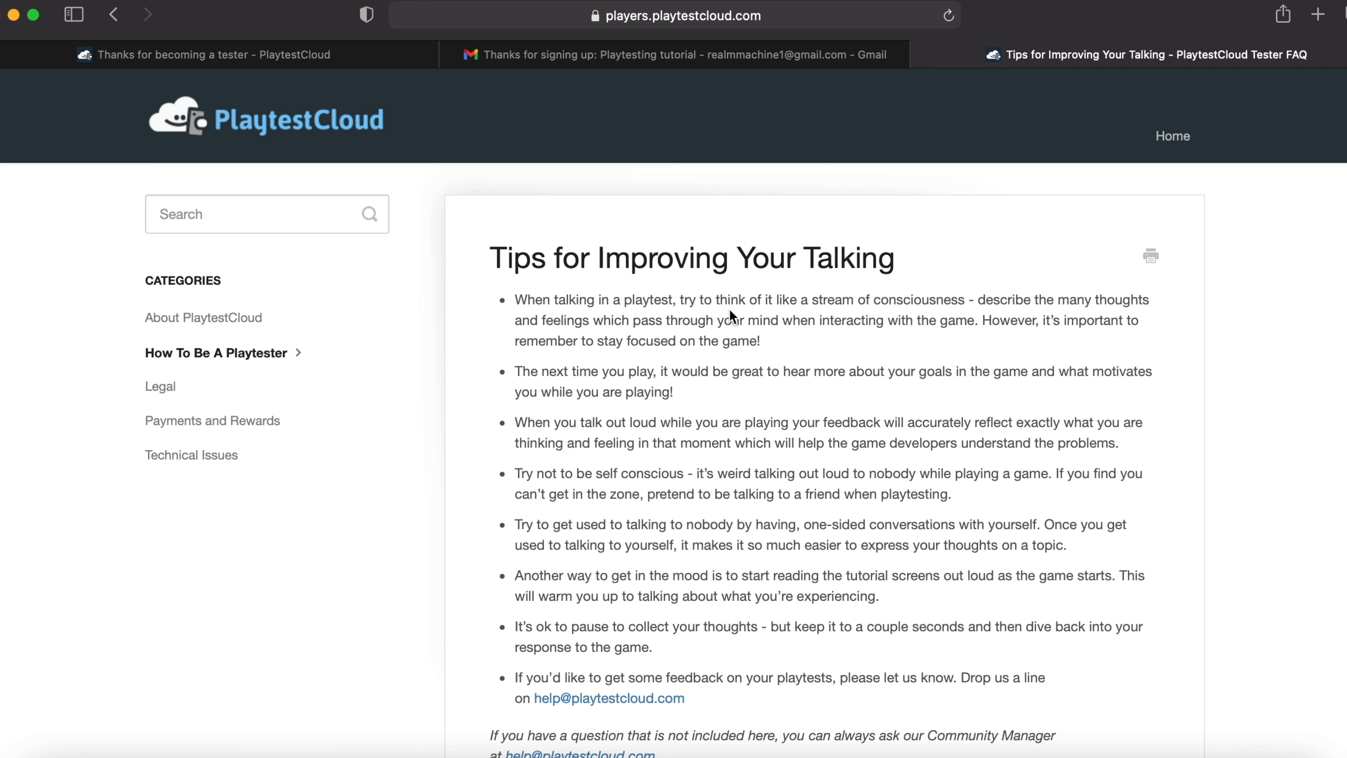
{"action": "mouse_move", "coordinate": [785, 372]}
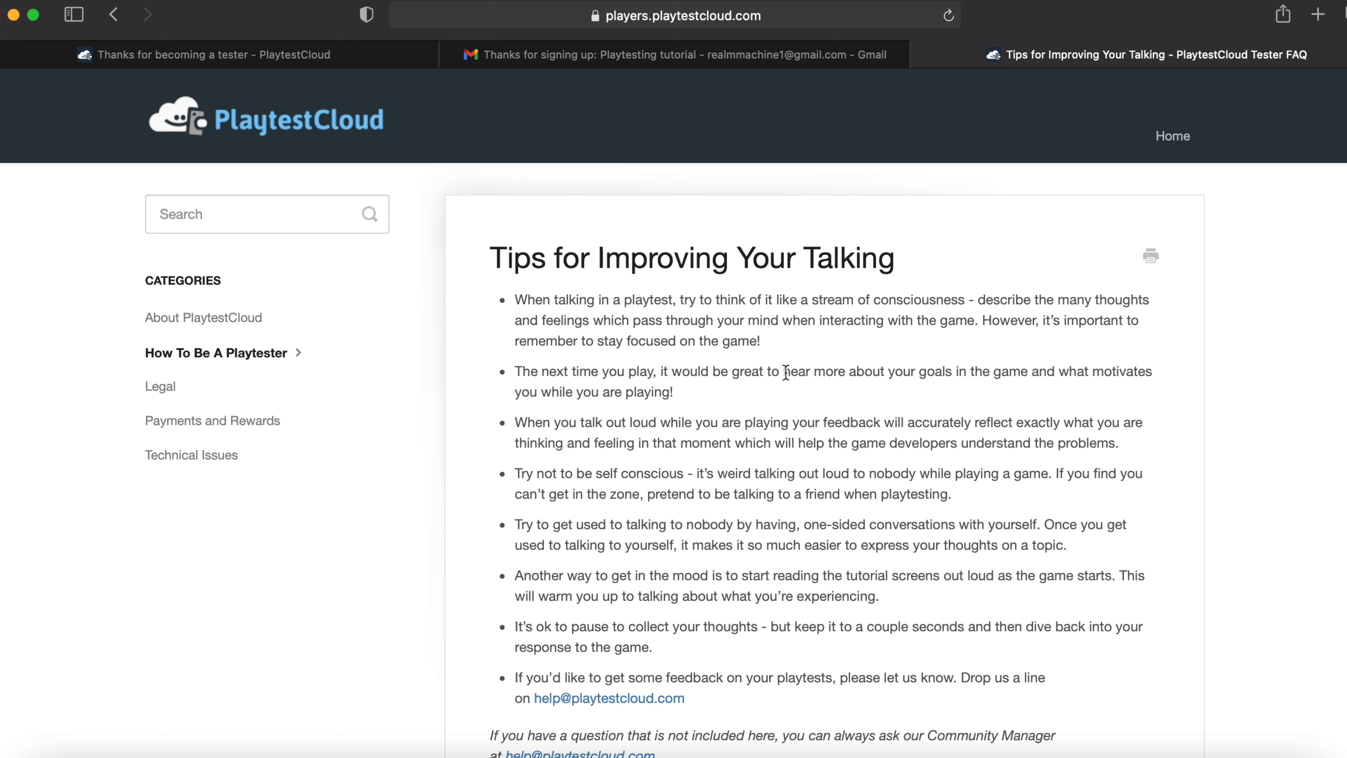
Step: Return from the Tips for Improving Your Talking page to the confirmation email in Gmail
{"action": "left_click", "coordinate": [674, 54]}
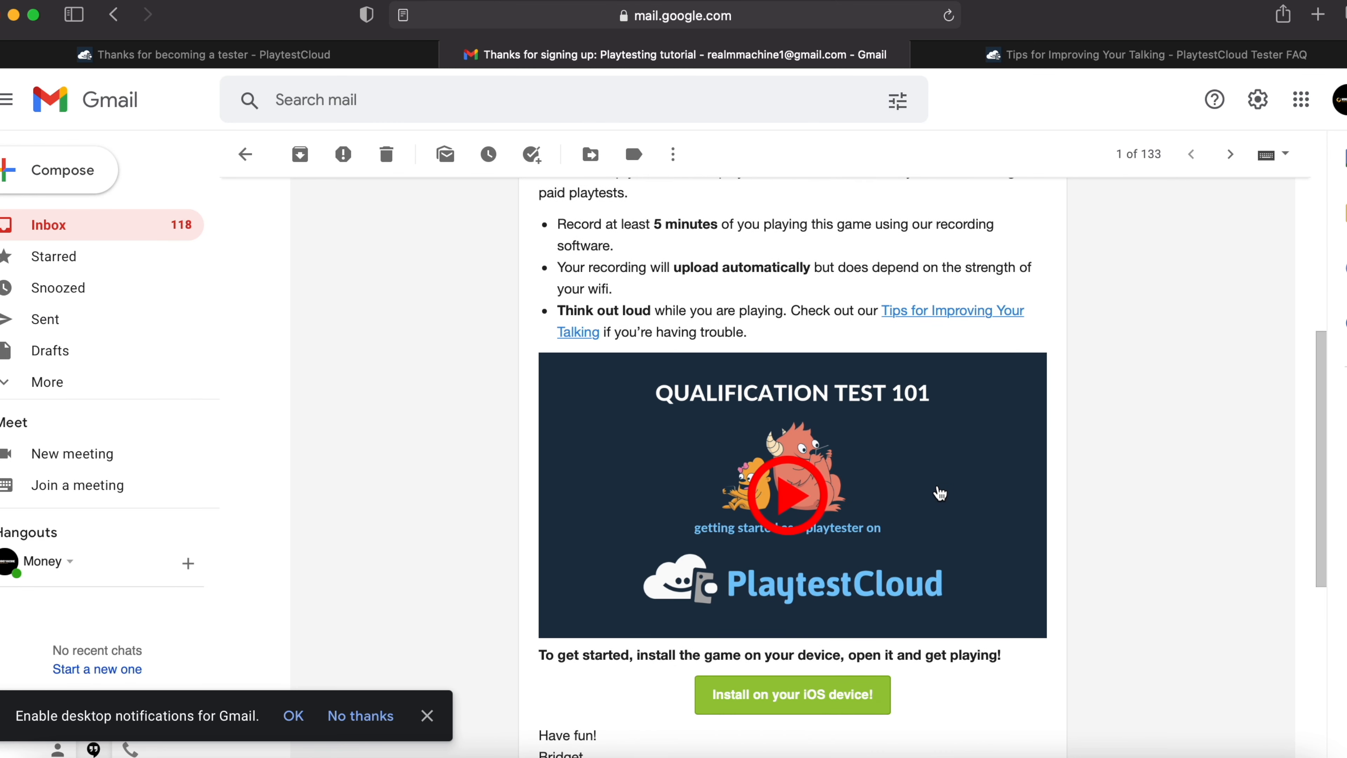
{"action": "scroll", "scroll_direction": "down", "scroll_amount": 3}
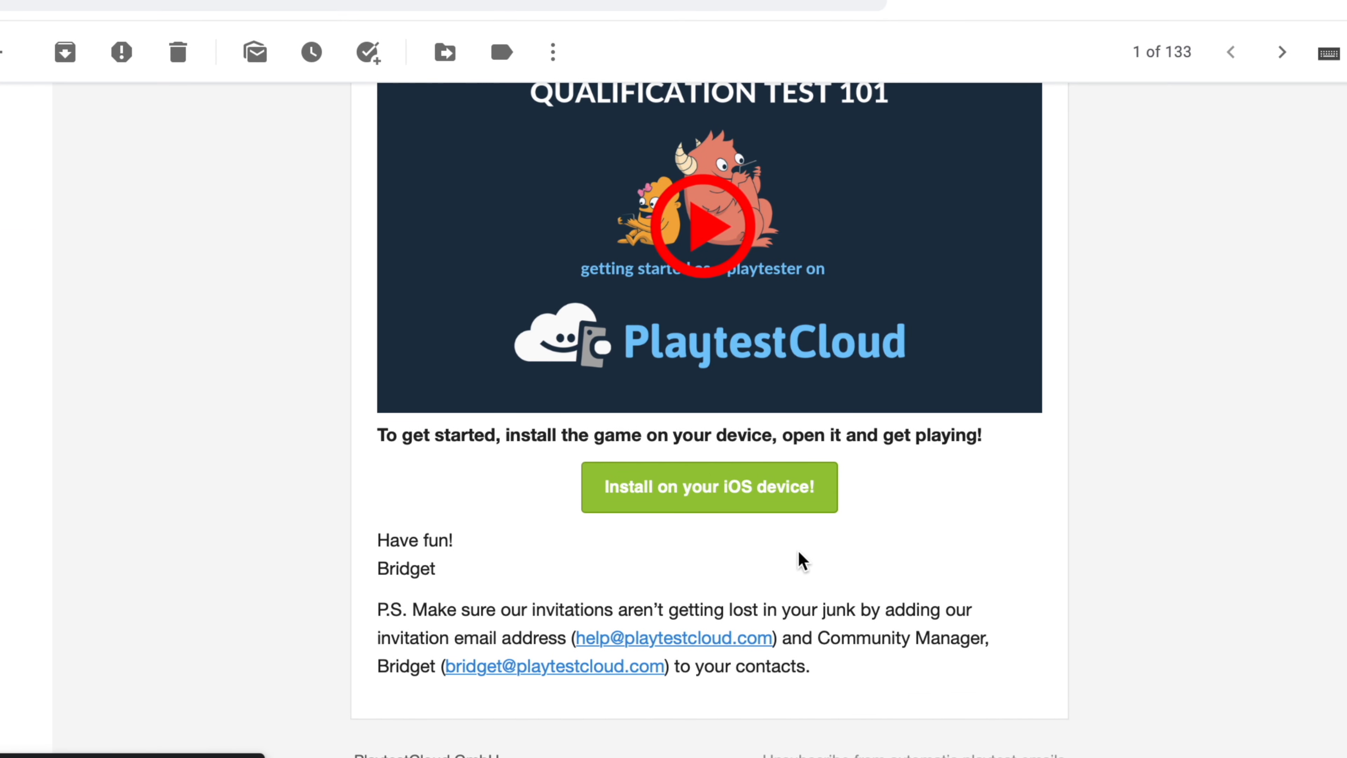
{"action": "mouse_move", "coordinate": [774, 511]}
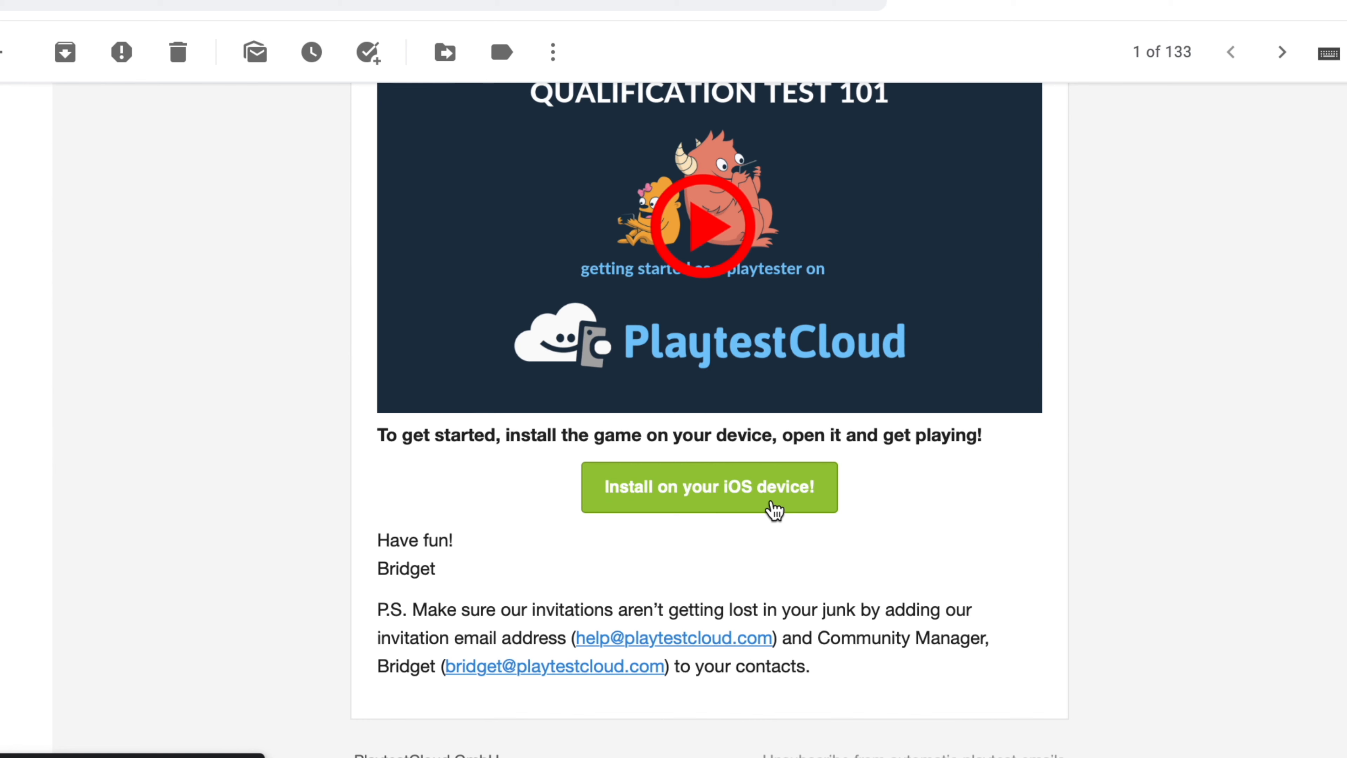